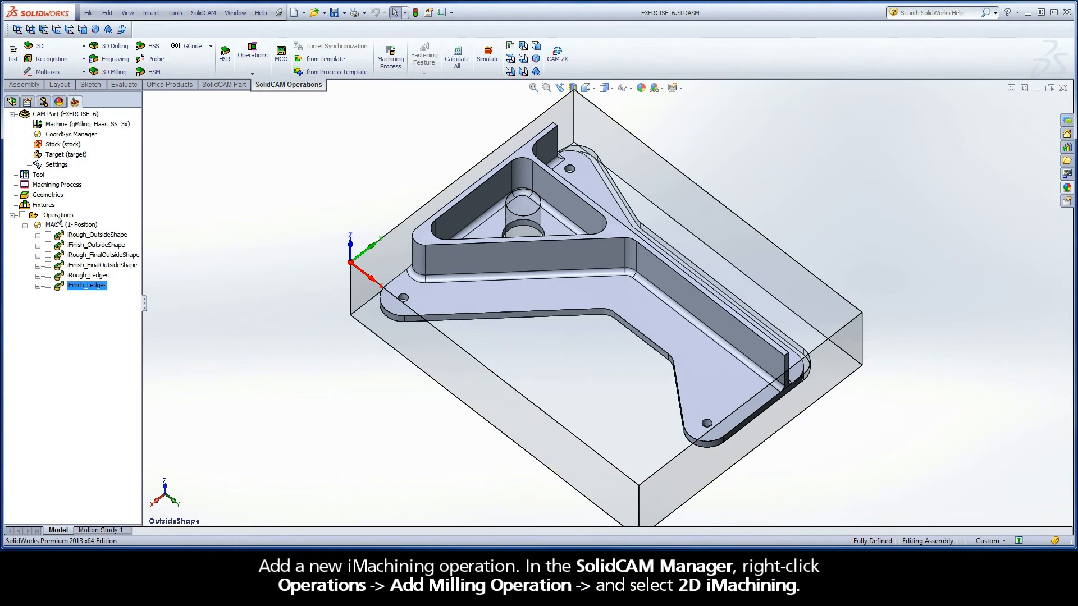
# Add a new 2D iMachining milling operation from the Operations node, with iRough technology
pyautogui.rightClick(58, 215)
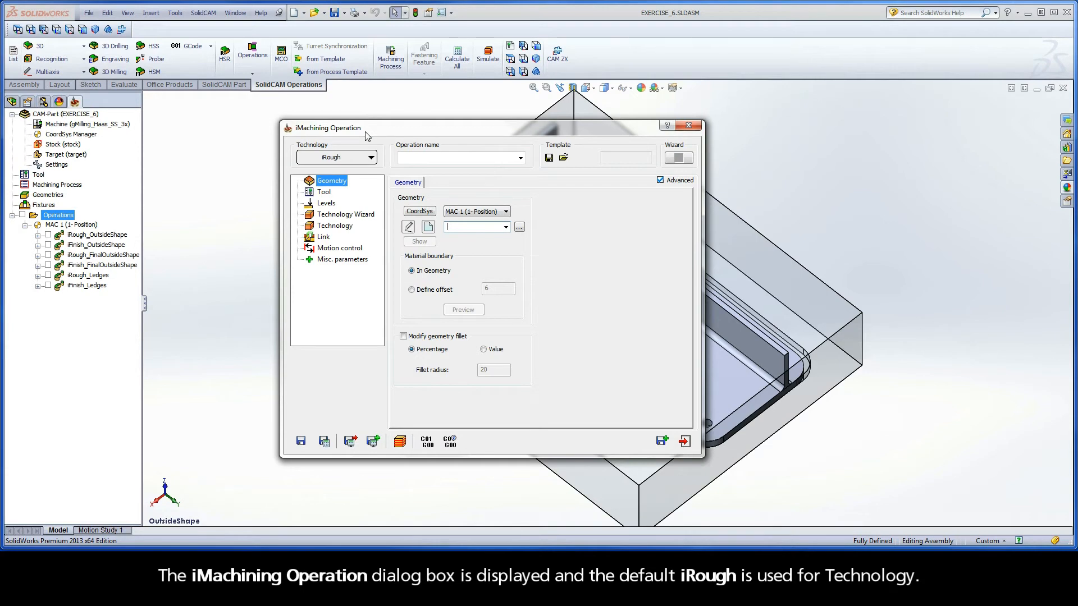
pyautogui.moveTo(347, 162)
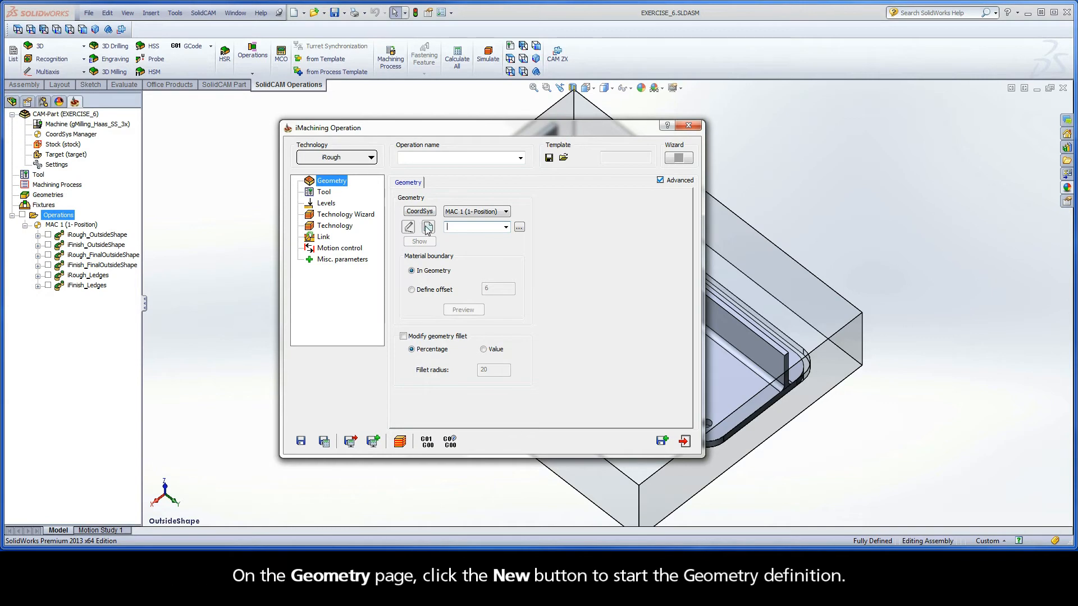
# Chain the through hole's top edge as new geometry contour3 and confirm it
pyautogui.click(427, 226)
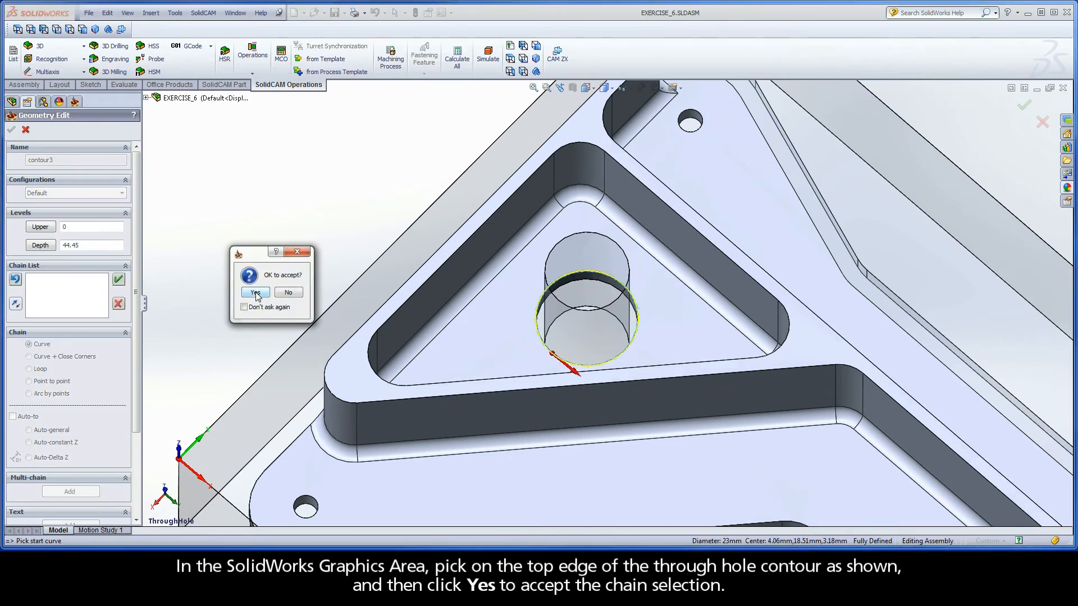
pyautogui.click(254, 292)
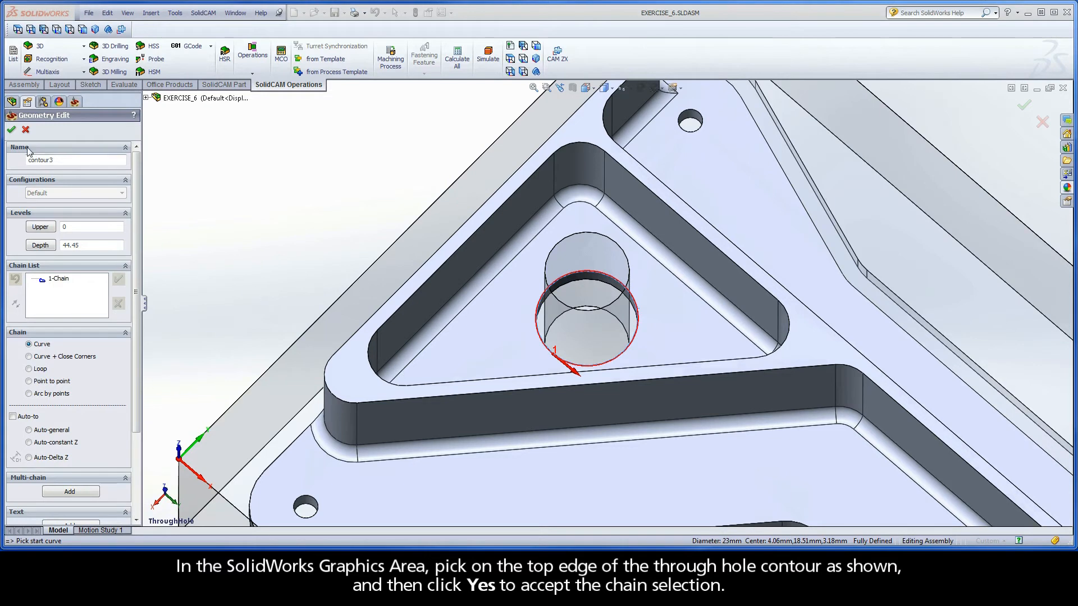
pyautogui.click(8, 130)
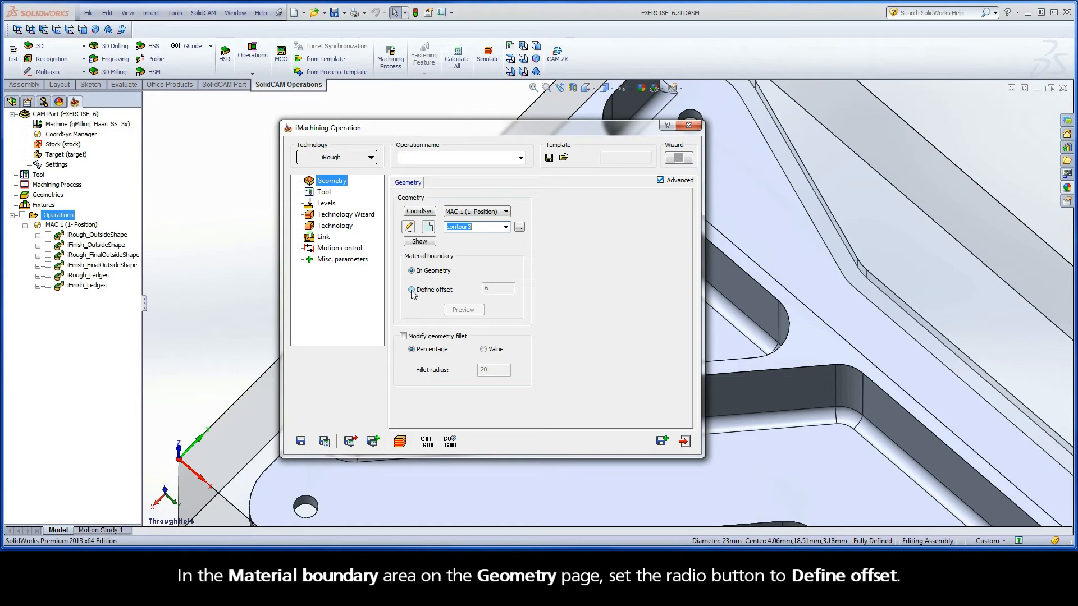
# Define the material boundary as a 2 mm offset from contour3 and preview the chain
pyautogui.click(411, 290)
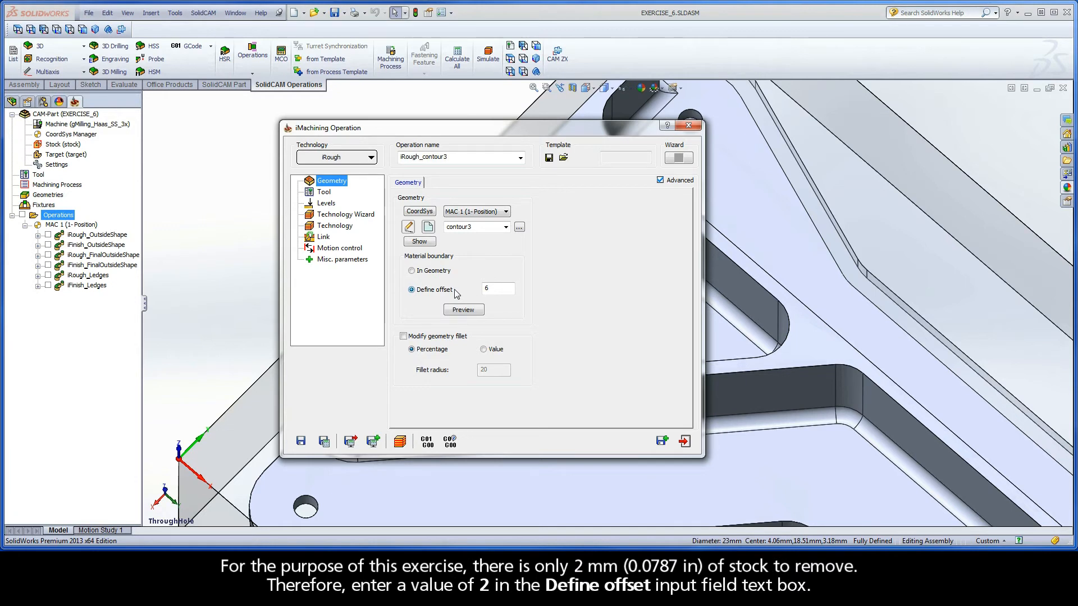
pyautogui.click(498, 289)
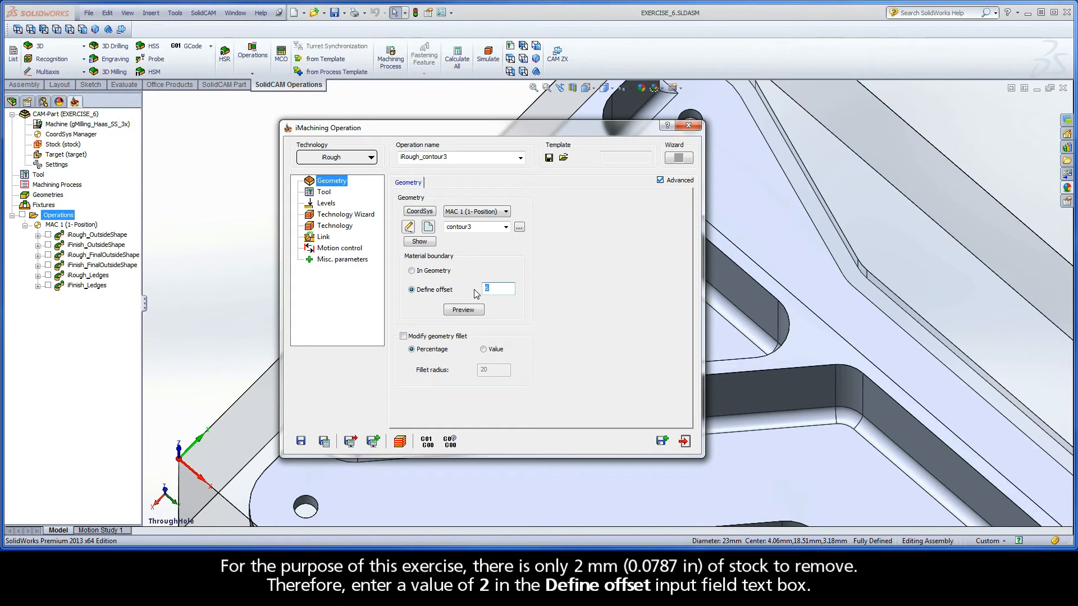
pyautogui.write('2')
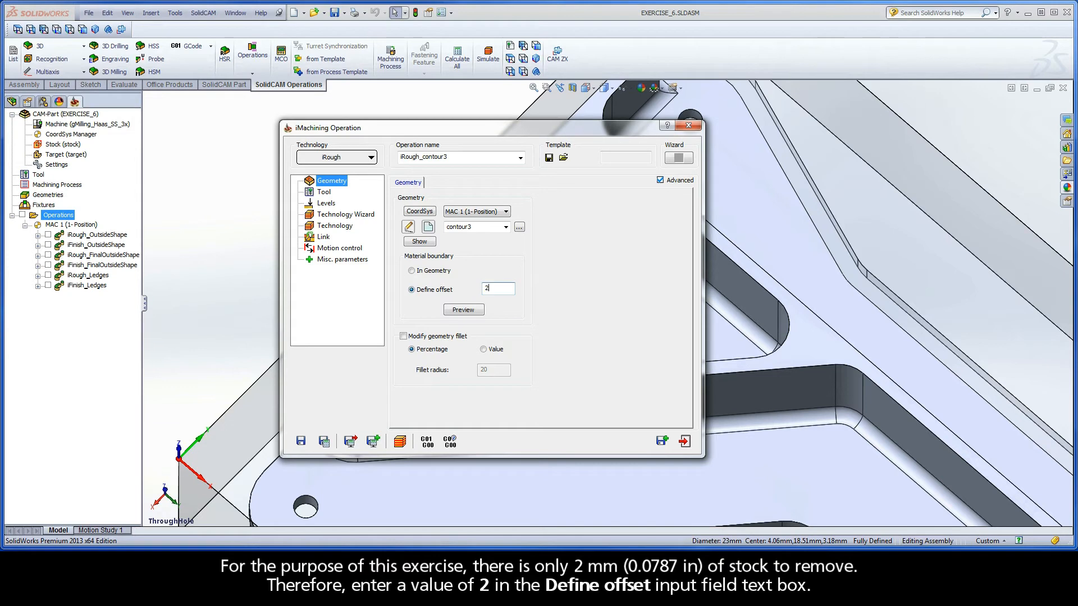
pyautogui.moveTo(474, 293)
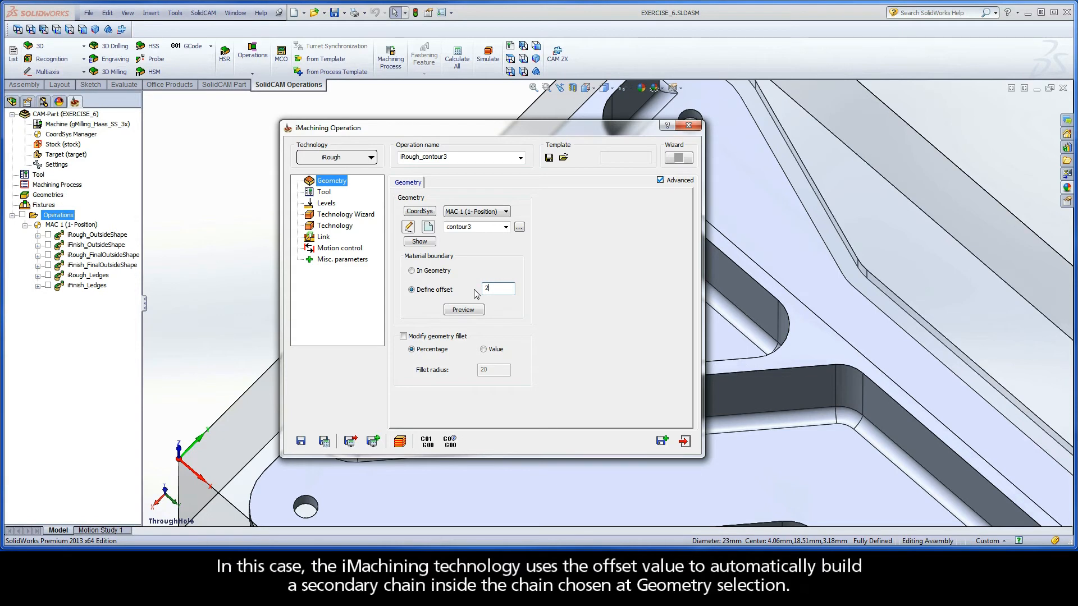
pyautogui.click(496, 288)
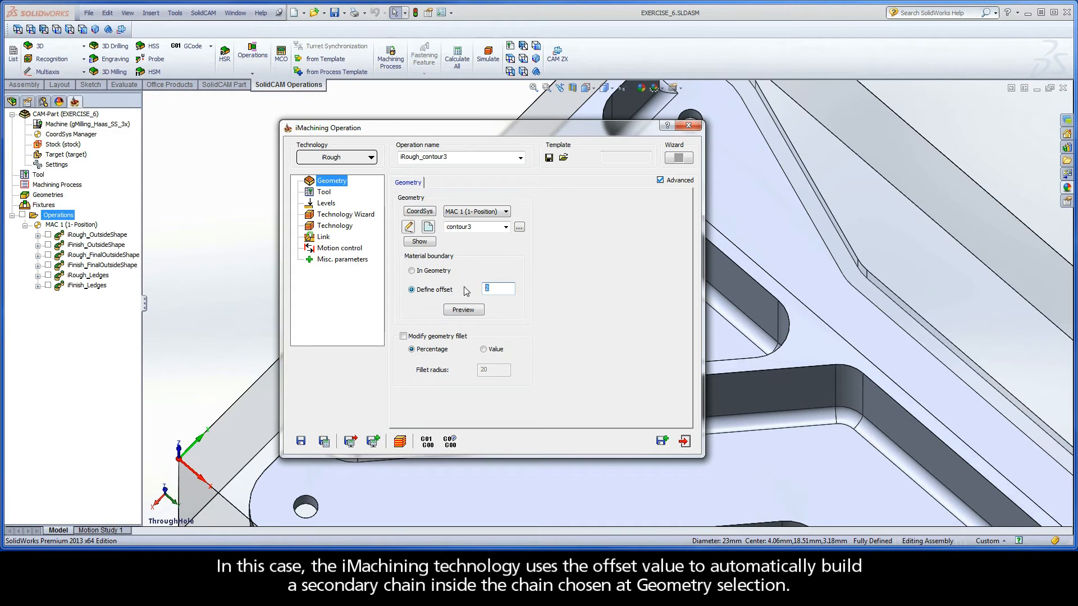
pyautogui.click(463, 310)
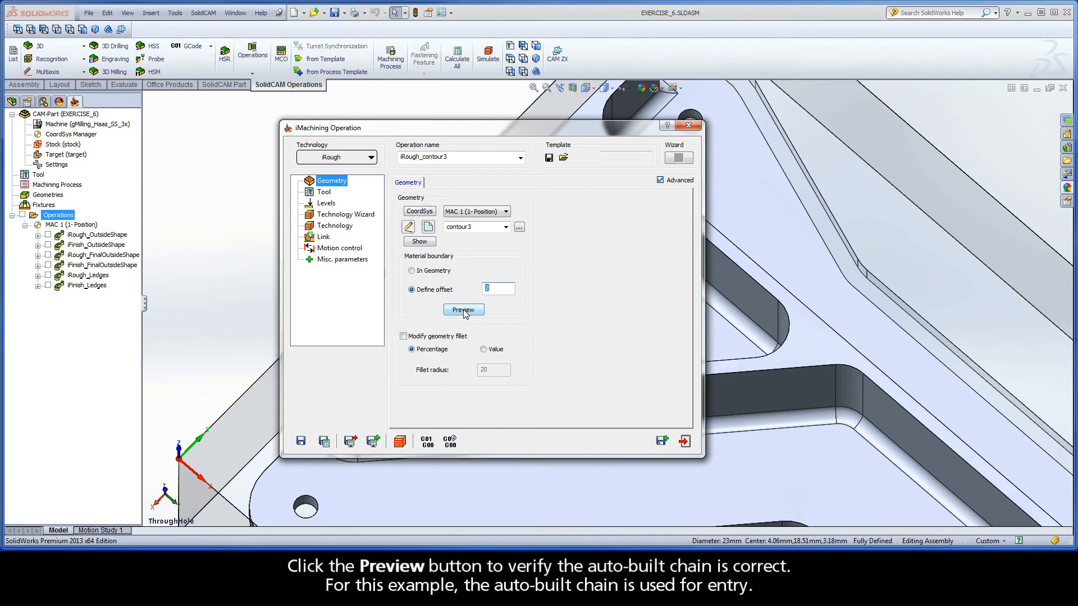
pyautogui.click(462, 310)
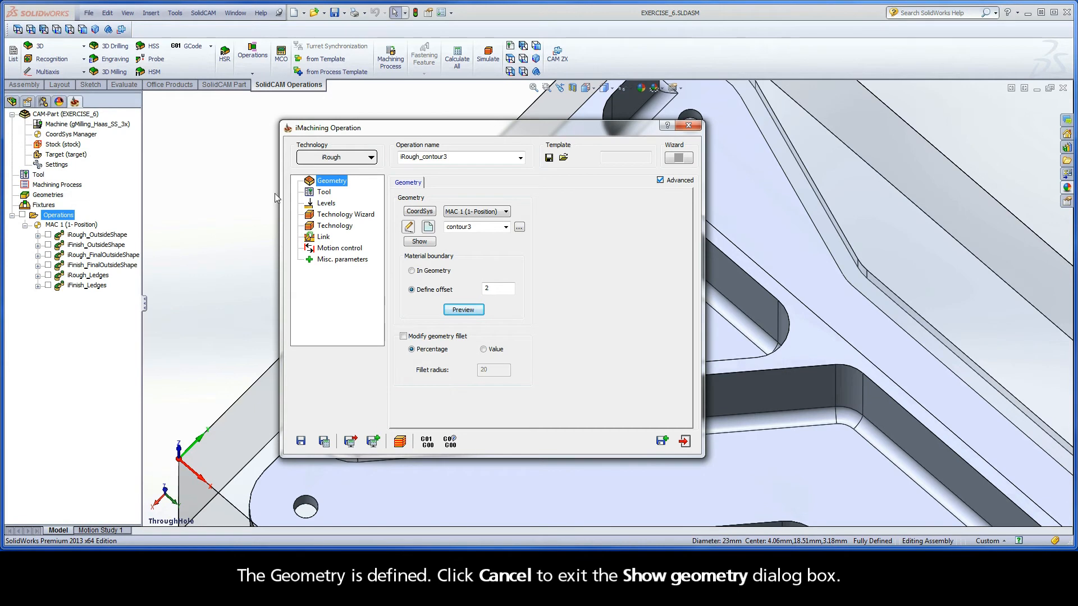
pyautogui.click(323, 192)
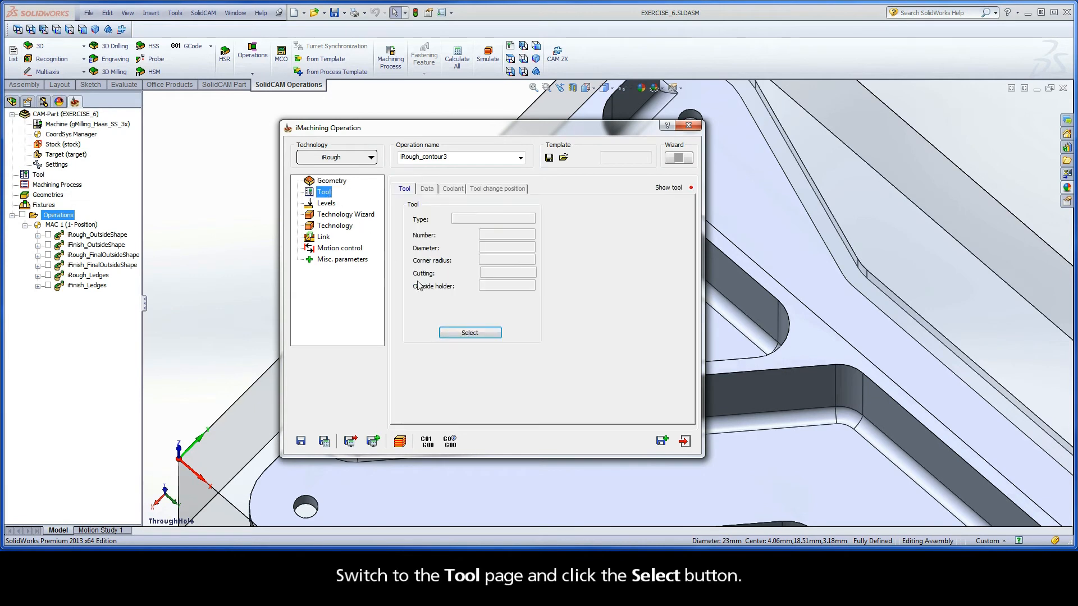
# Select tool number 2, the 12.5 mm end mill, from the Part Tool Table
pyautogui.click(469, 332)
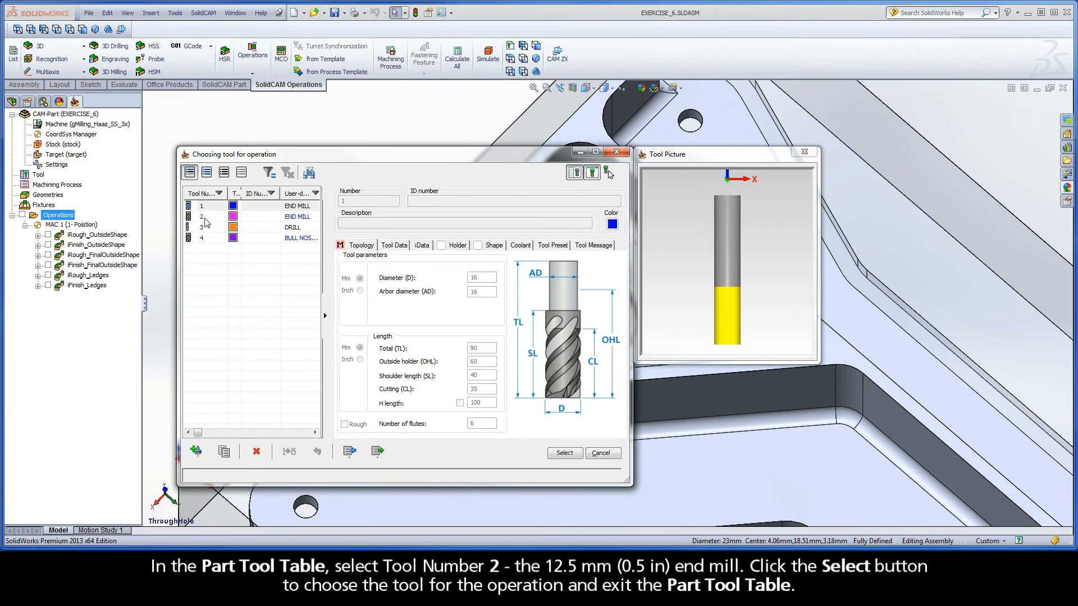
pyautogui.click(202, 217)
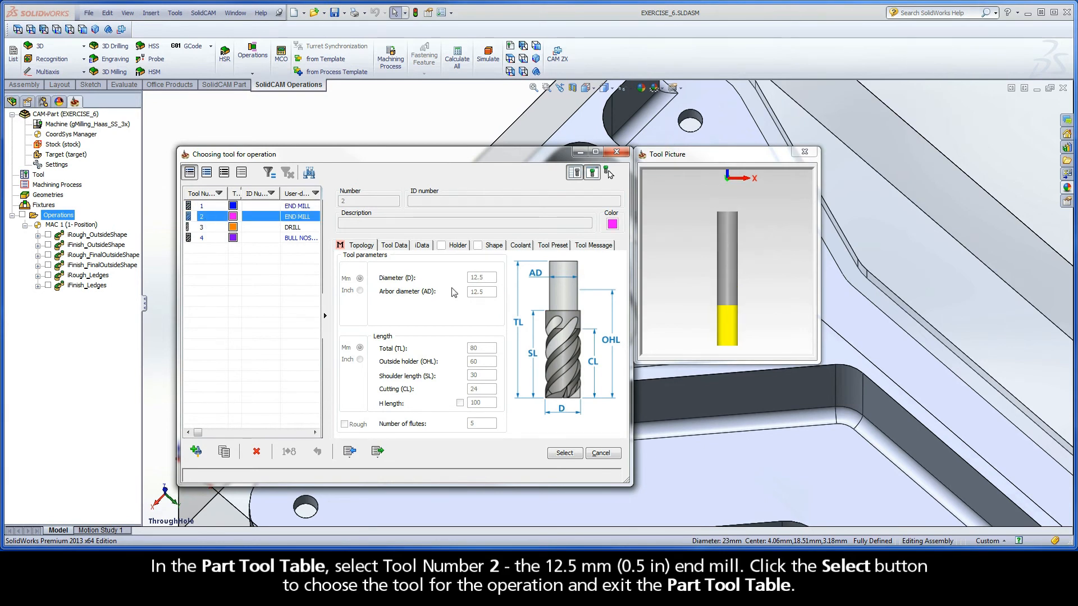
pyautogui.moveTo(491, 287)
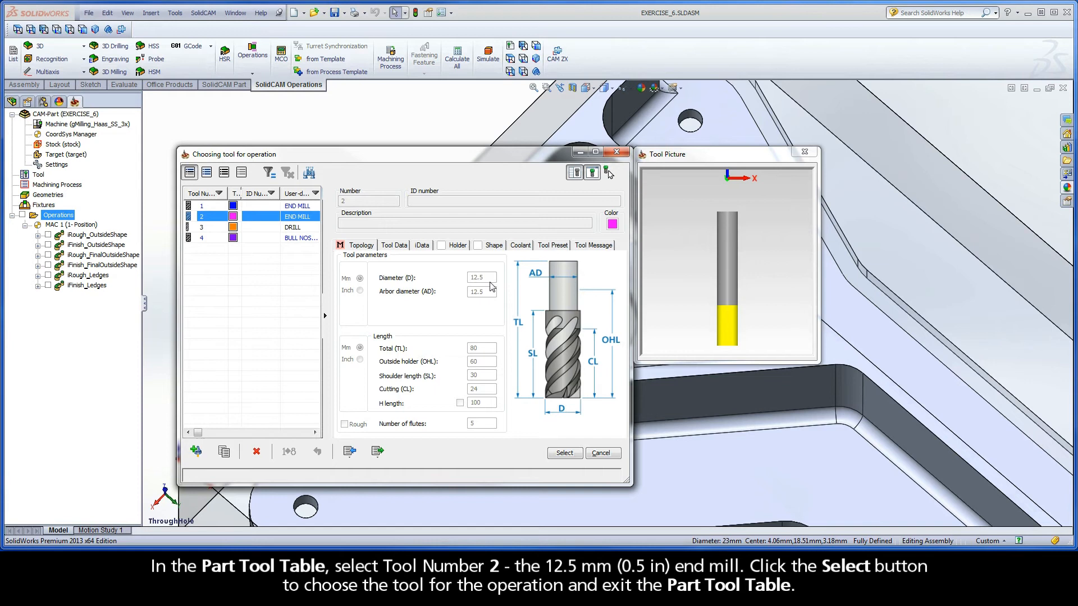
pyautogui.click(563, 453)
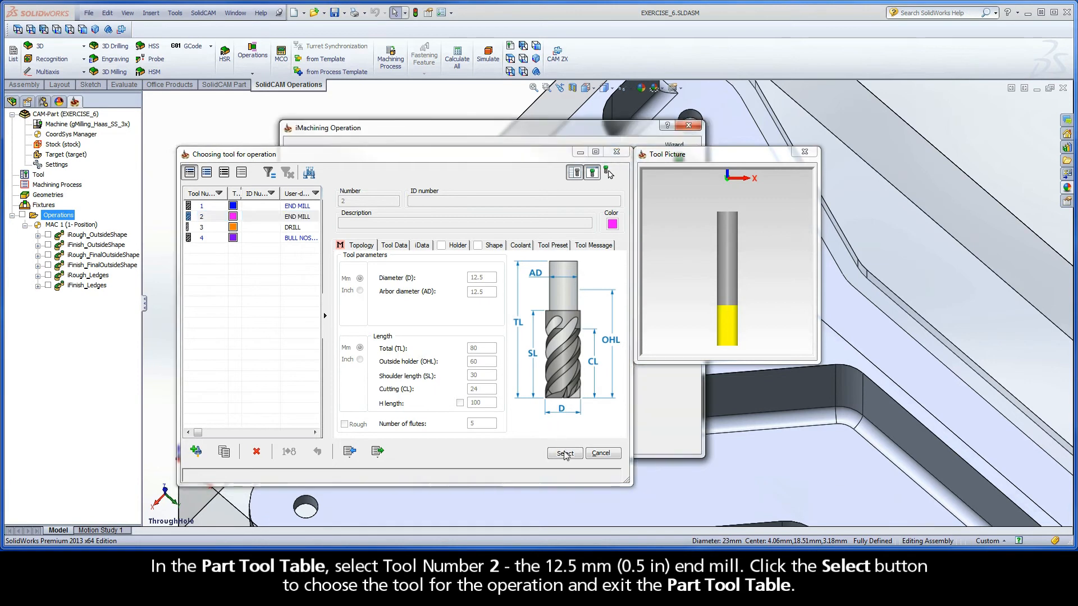
pyautogui.click(564, 452)
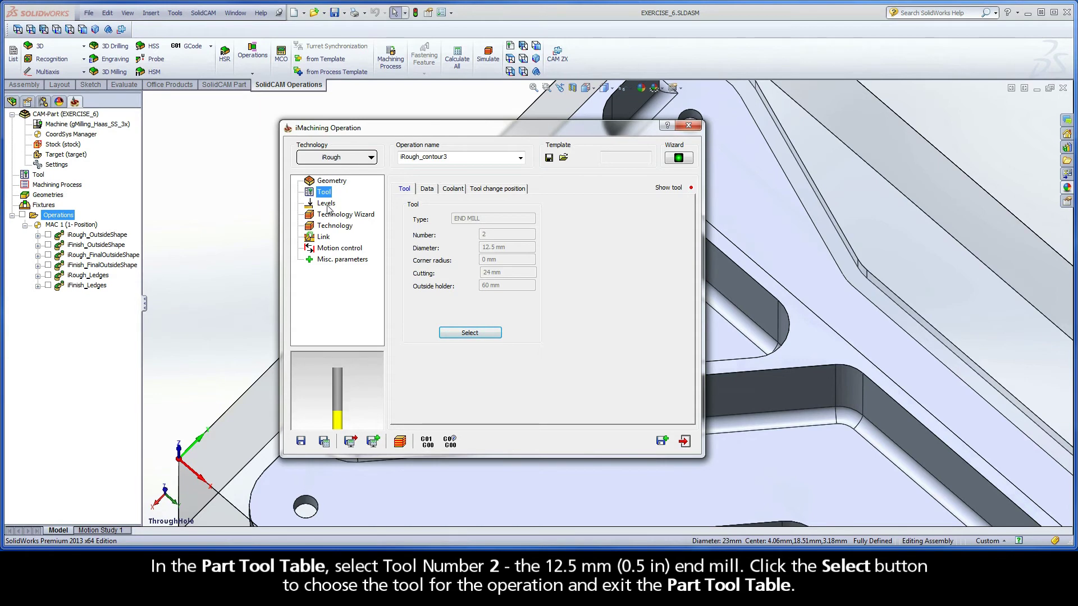
pyautogui.click(325, 202)
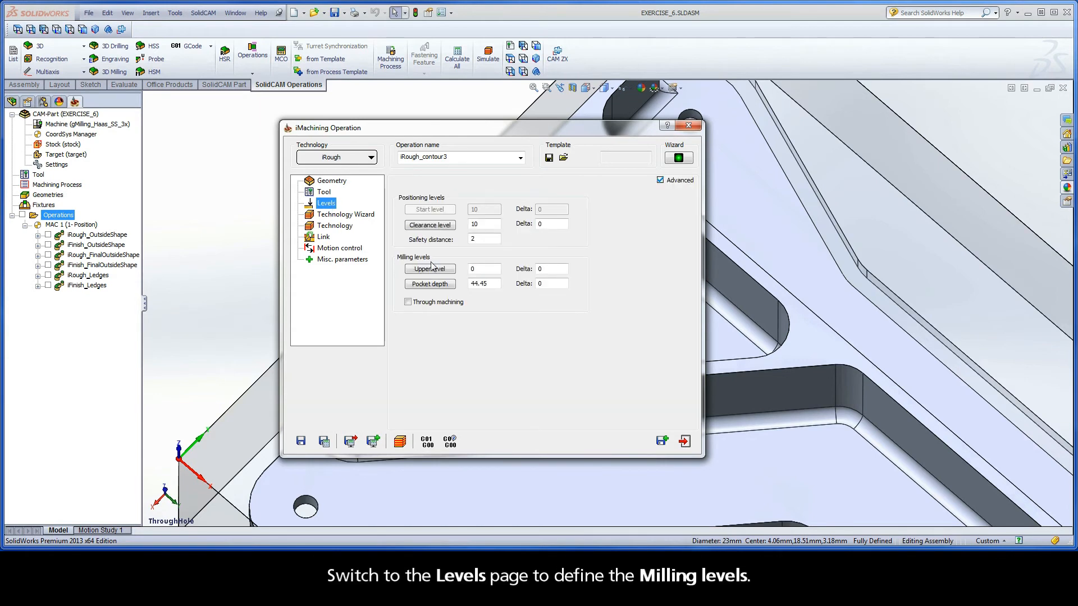
# Pick upper level 0 from the stock top and pocket depth 33.575 from the part's bottom face
pyautogui.click(430, 269)
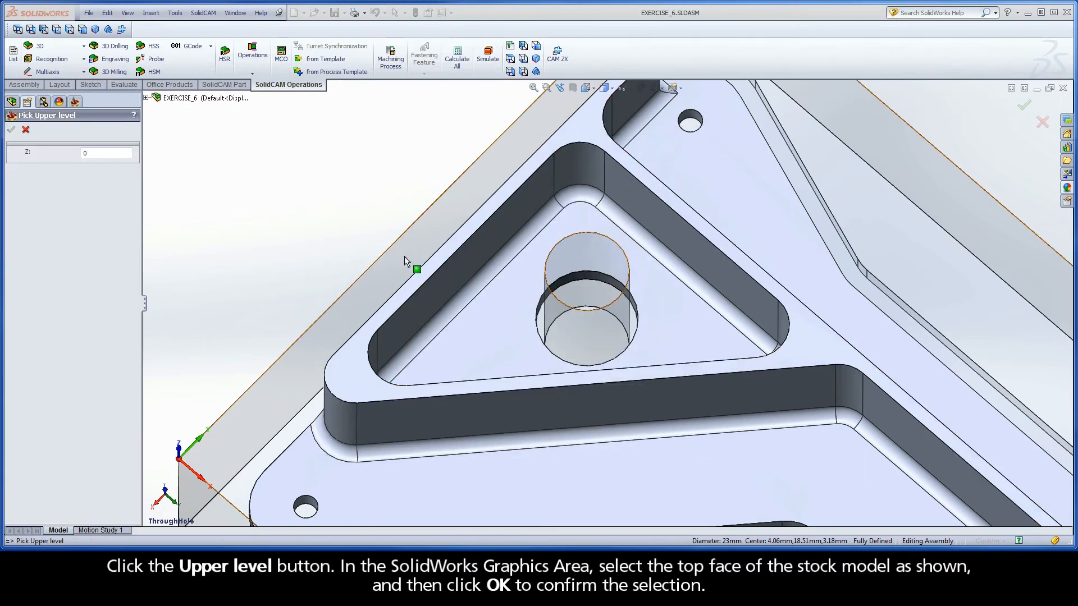
pyautogui.click(404, 258)
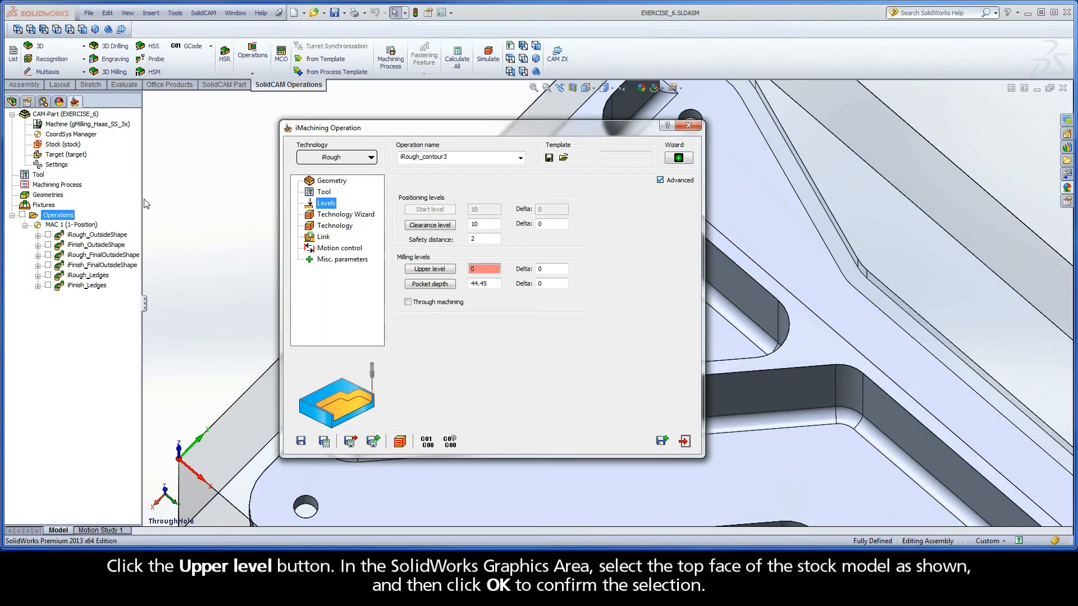
pyautogui.click(430, 284)
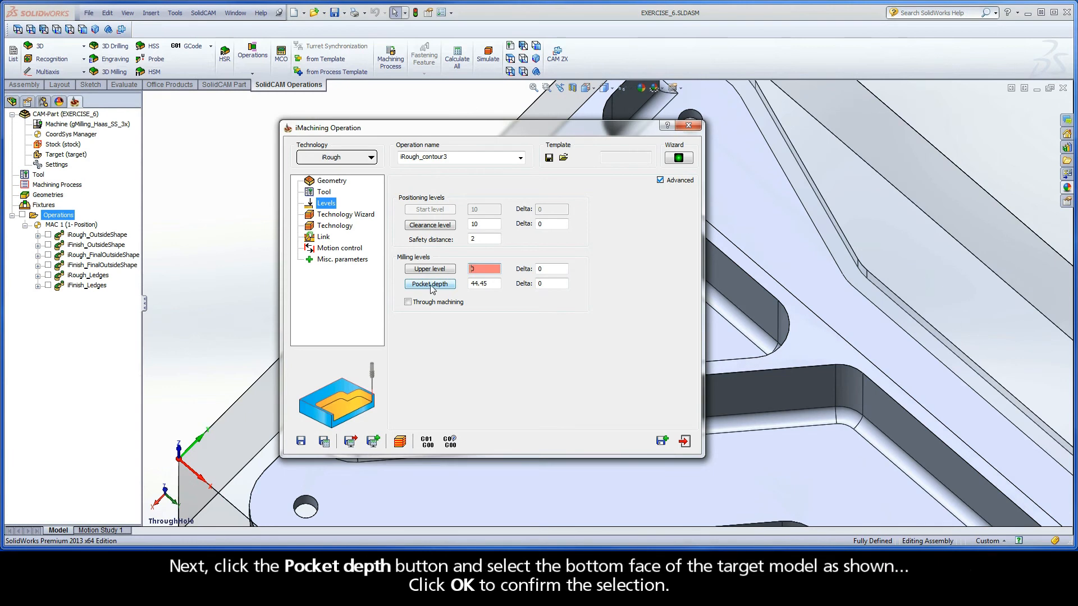
pyautogui.click(429, 284)
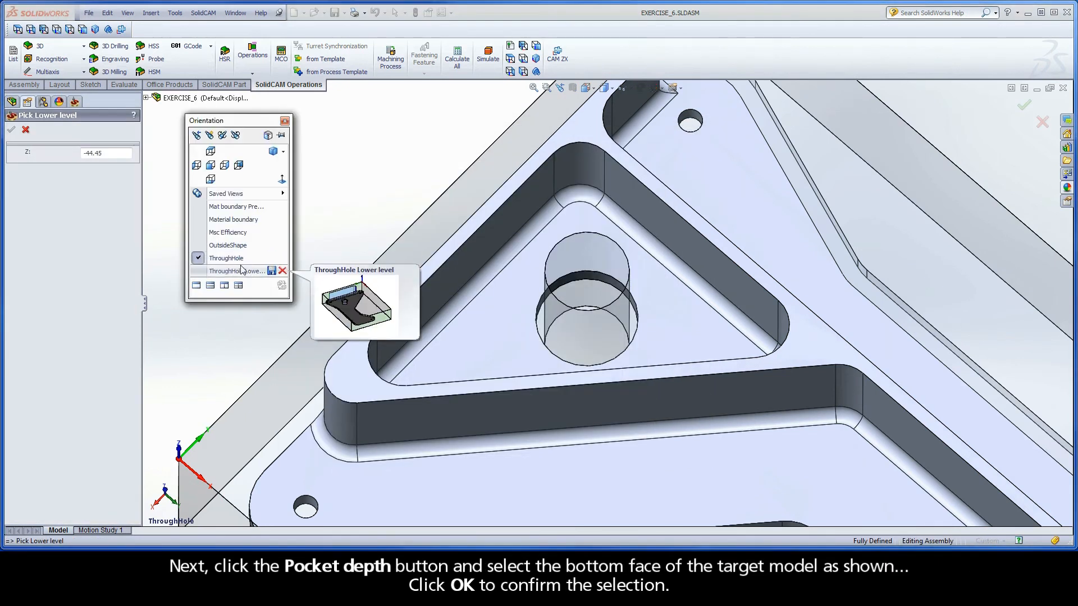
pyautogui.click(236, 270)
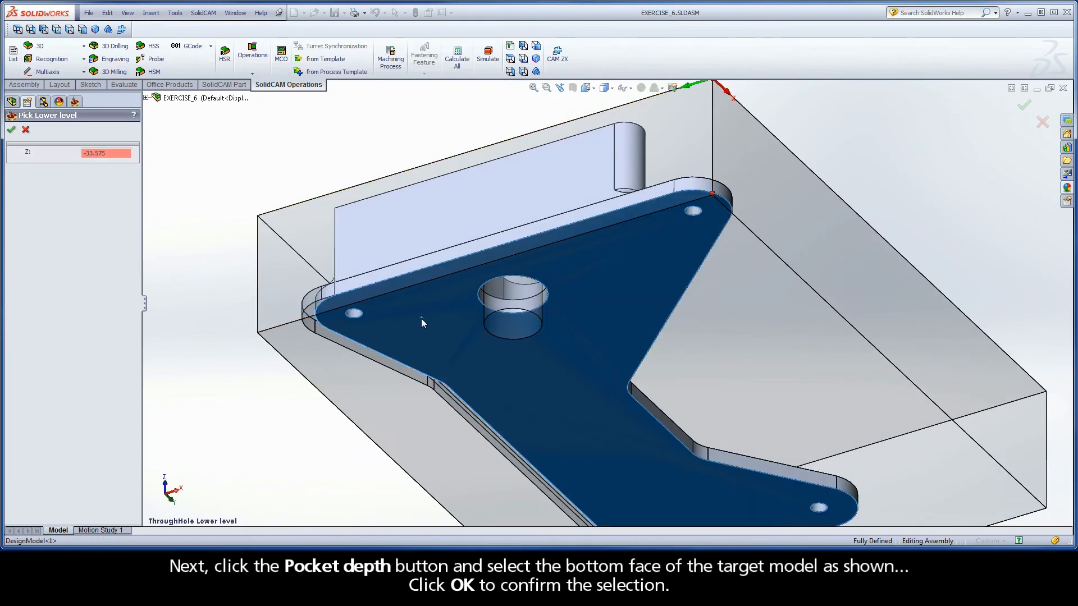
pyautogui.rightClick(420, 317)
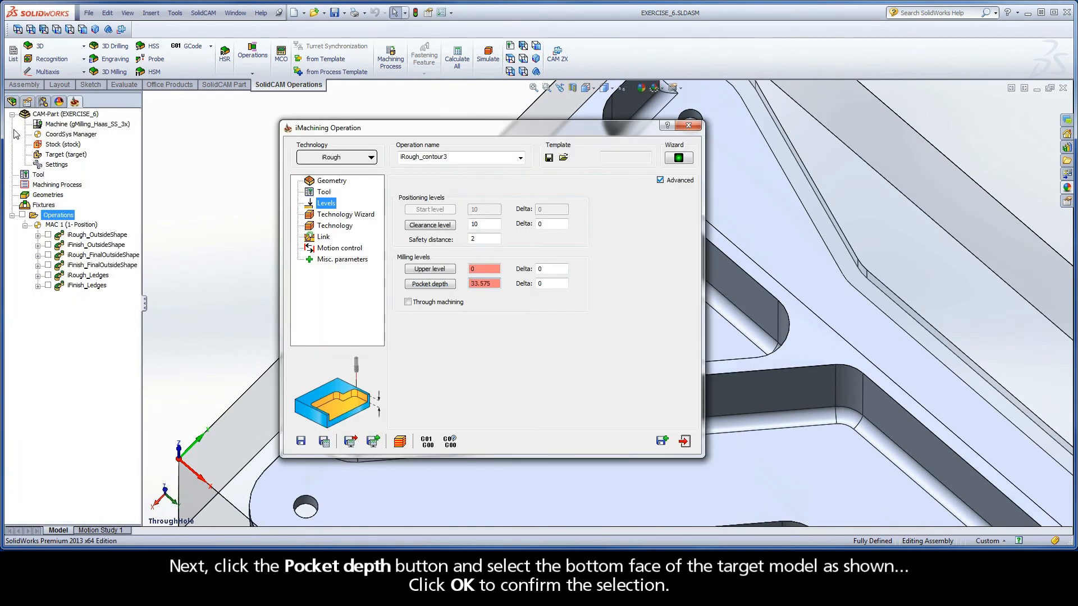
# Set the pocket depth delta to -0.76
pyautogui.click(550, 283)
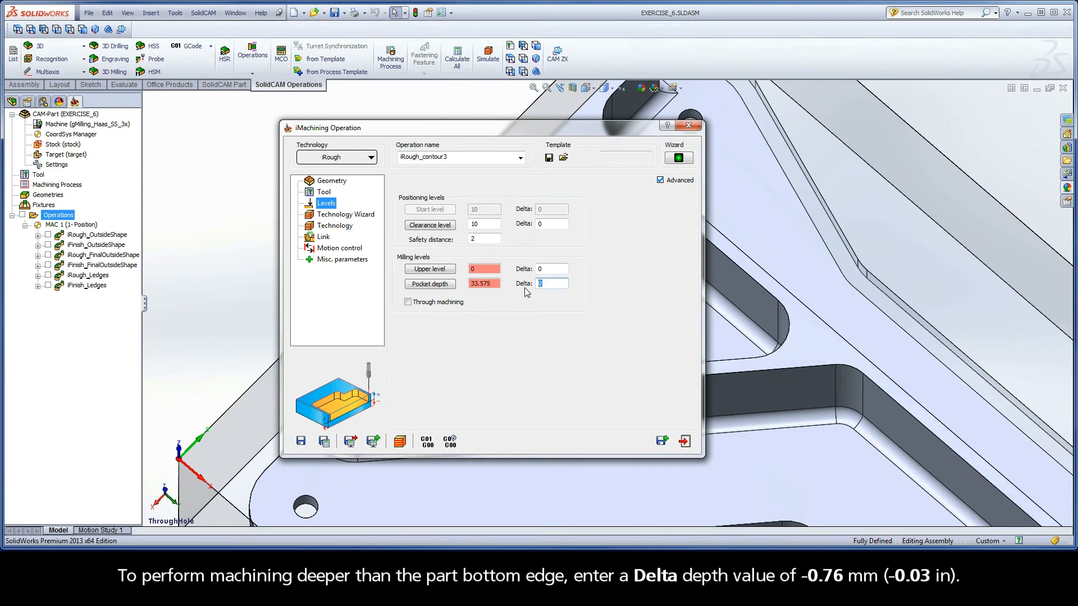
pyautogui.write('-0.76')
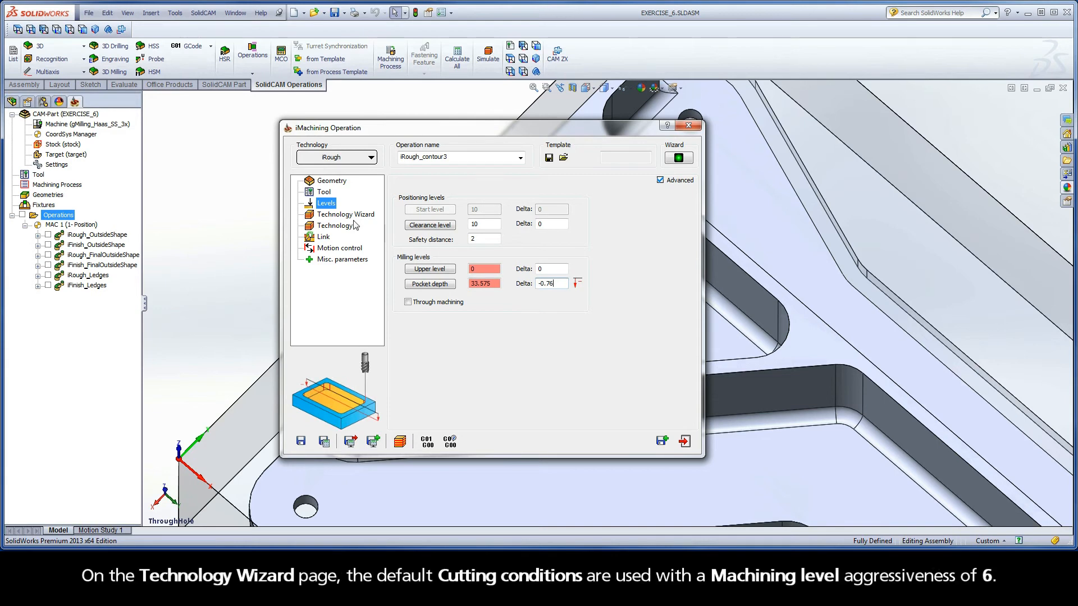
pyautogui.click(345, 213)
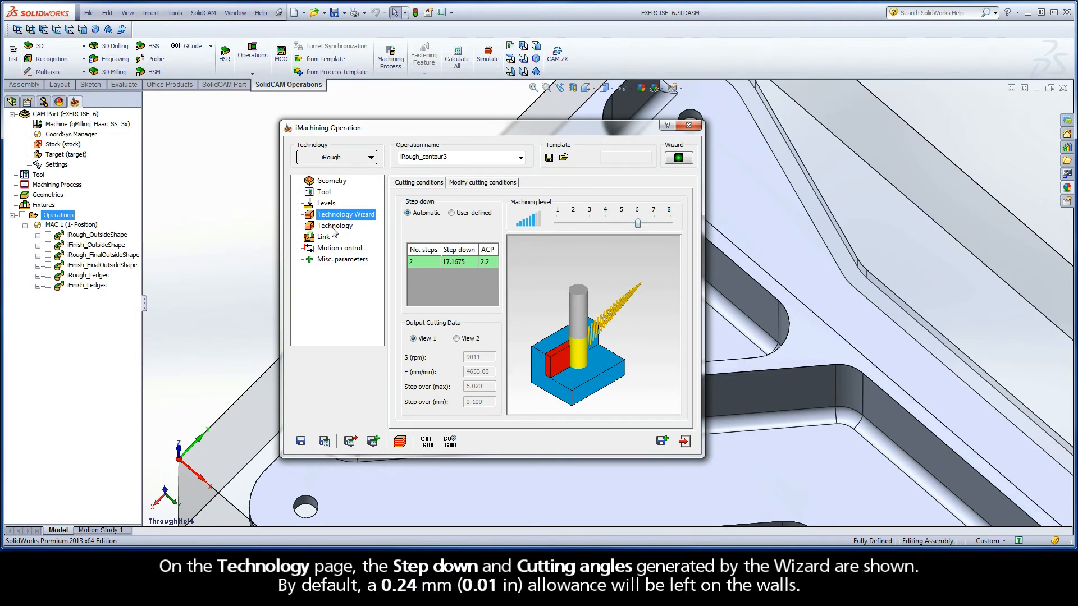
# Review the Technology page: step down 17.1675, cutting angles and 0.24 wall offset
pyautogui.click(336, 225)
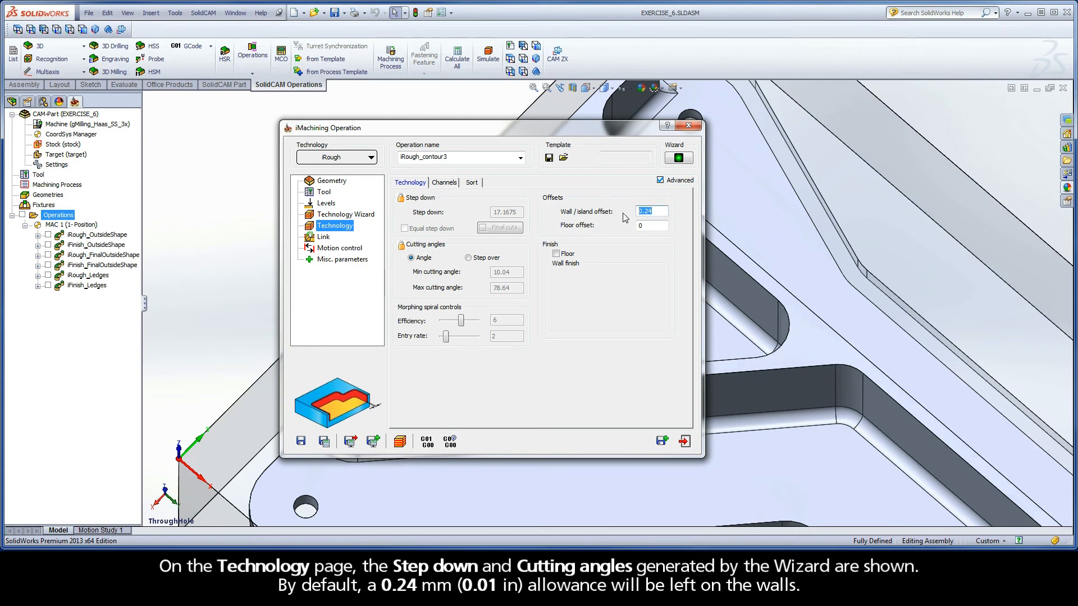
pyautogui.moveTo(529, 202)
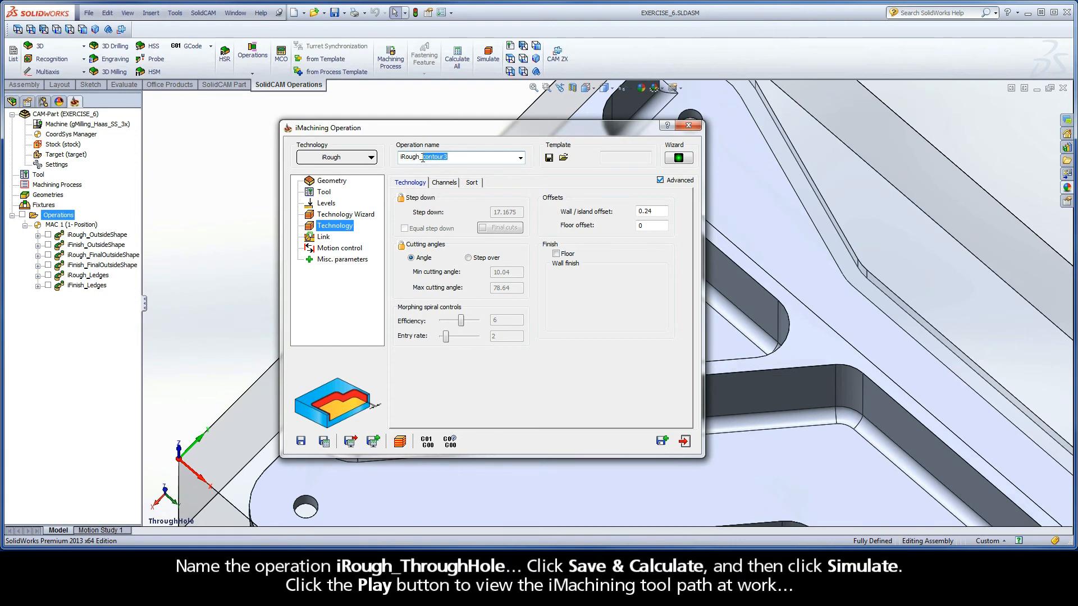
# Name the operation iRough_ThroughHole, then Save & Calculate and launch Simulate
pyautogui.write('iRough_ThroughHole')
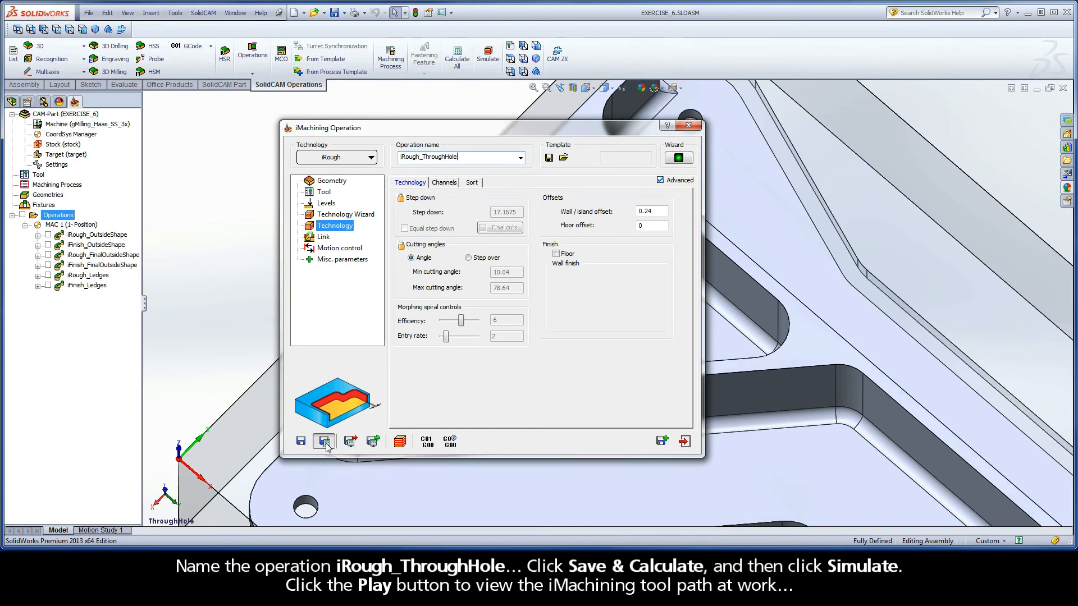
pyautogui.click(323, 441)
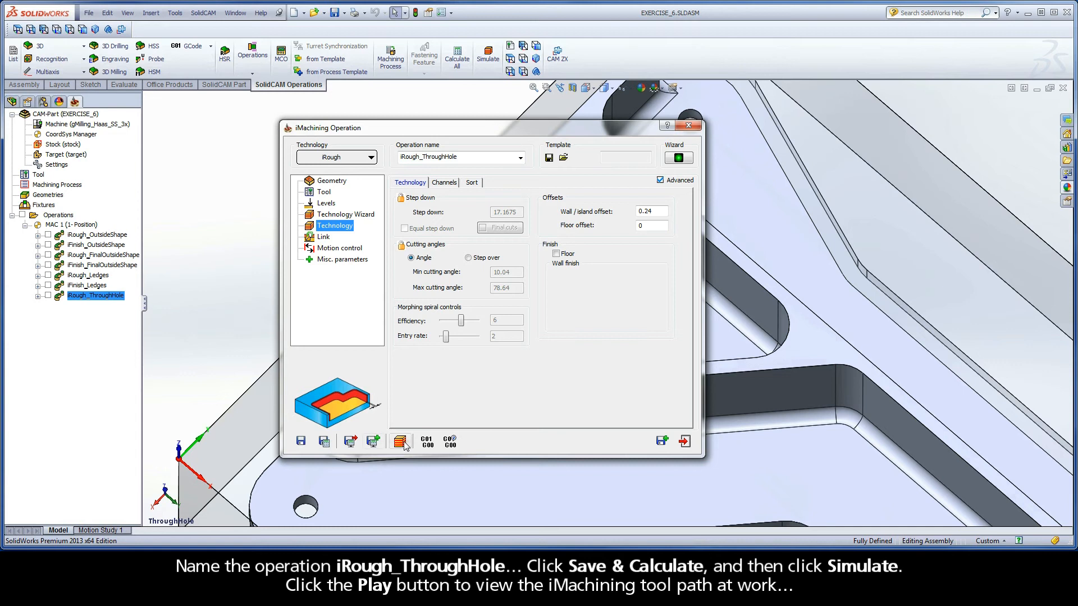
pyautogui.click(685, 441)
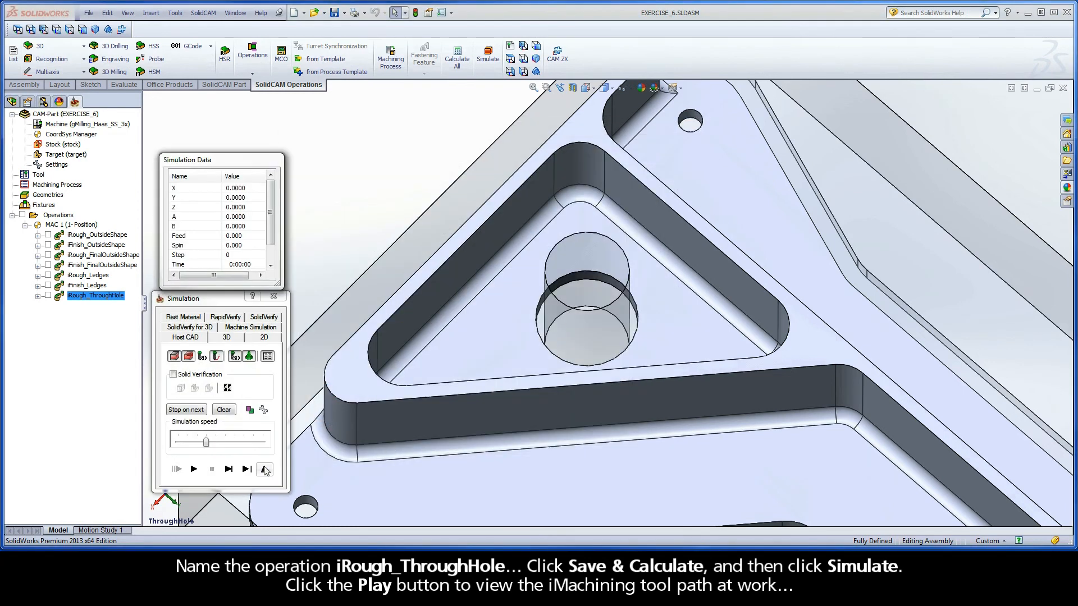
# Play the iRough_ThroughHole tool path in Host CAD simulation, adjusting playback speed
pyautogui.click(193, 469)
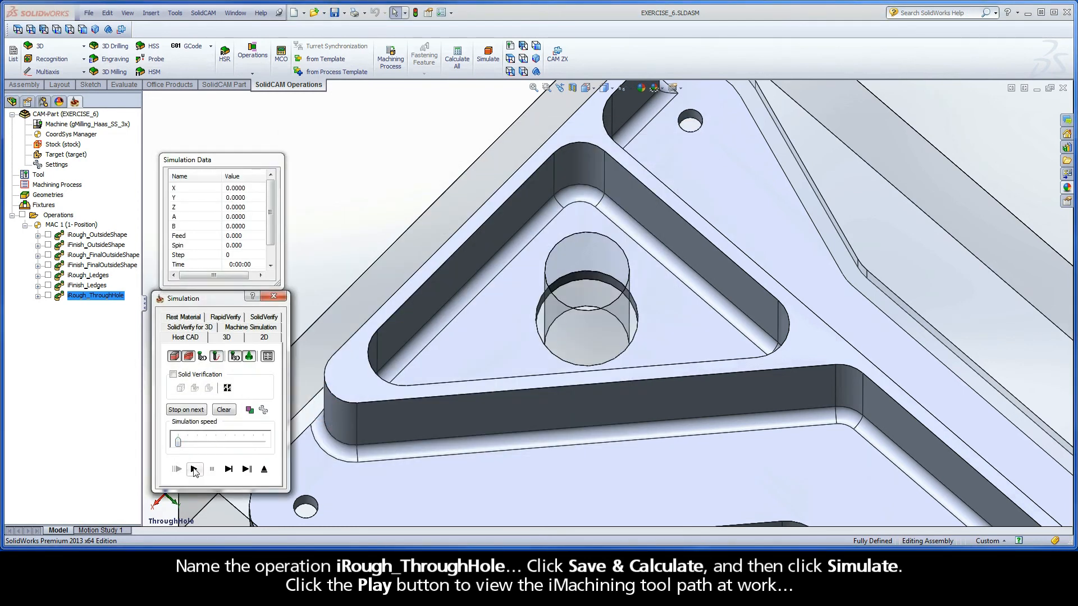
pyautogui.click(194, 469)
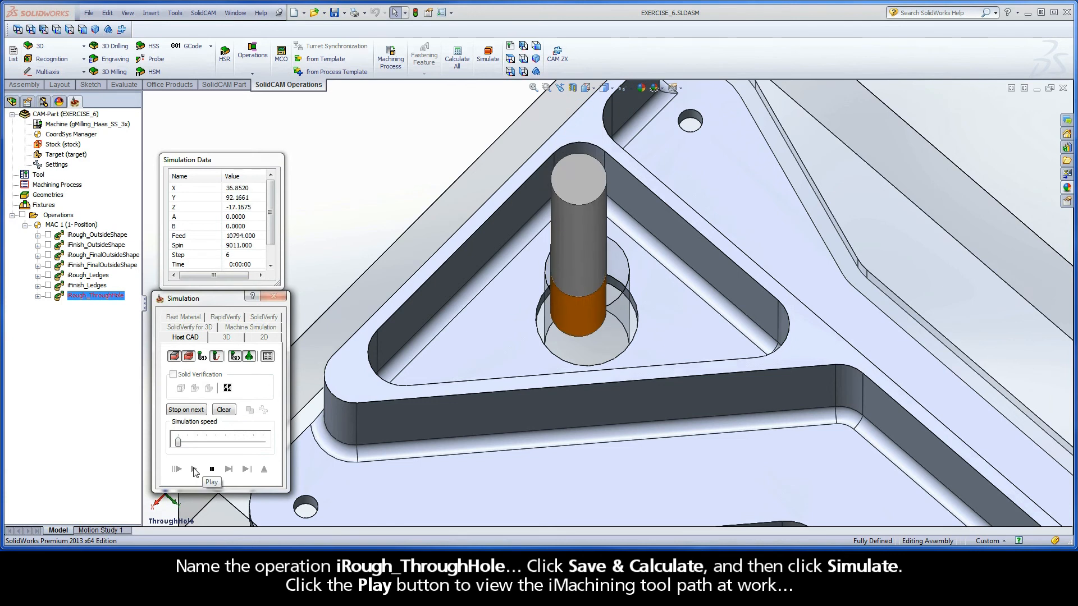
pyautogui.click(193, 469)
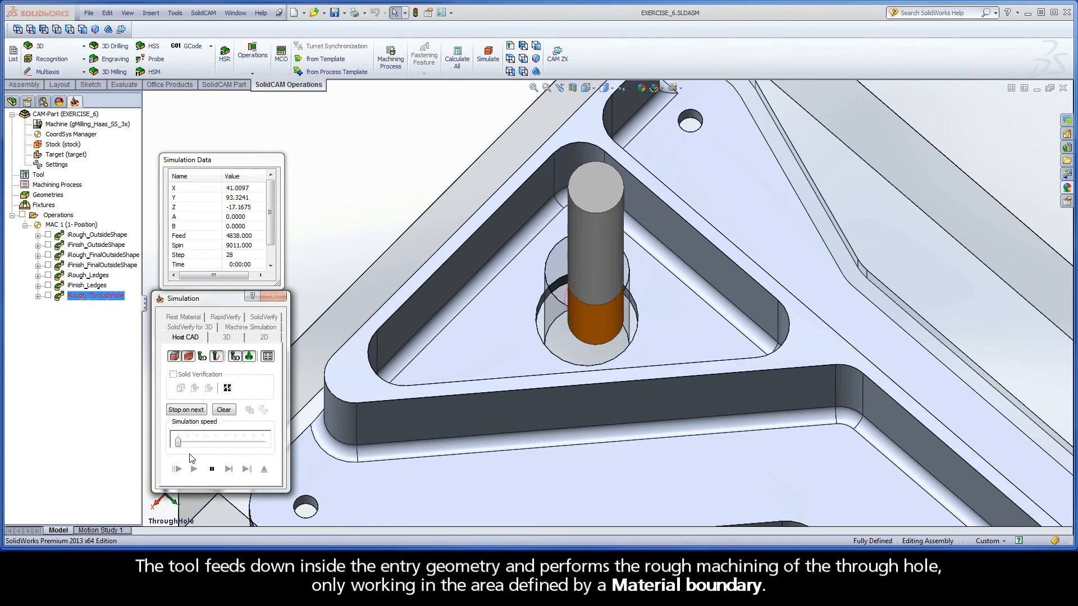
pyautogui.moveTo(176, 442); pyautogui.dragTo(196, 442)
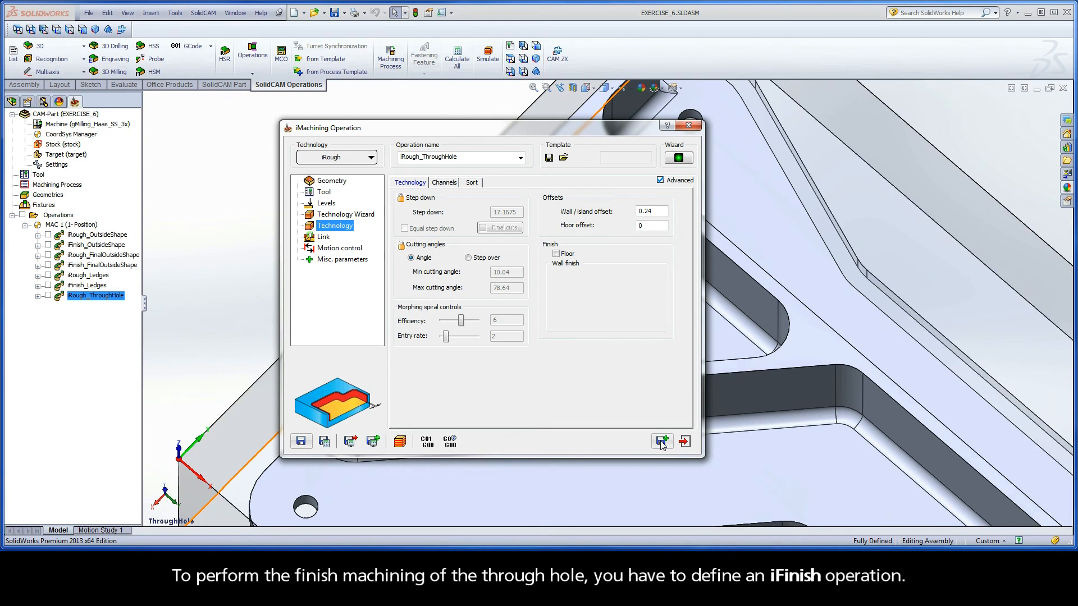
pyautogui.moveTo(661, 443)
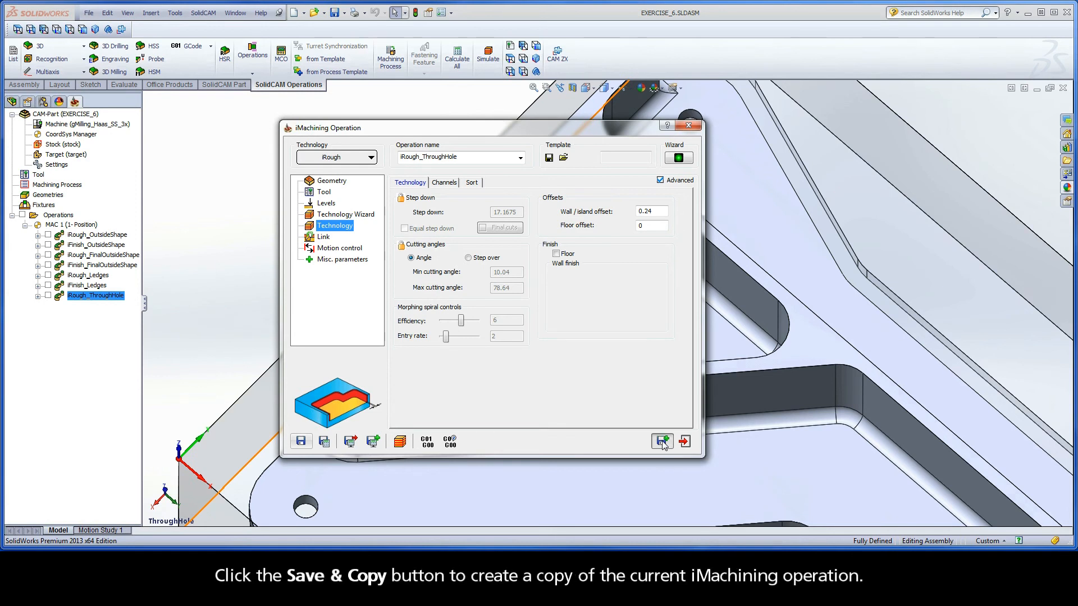
# Save & Copy the rough operation to create iRough_ThroughHole_1 and open it
pyautogui.click(662, 441)
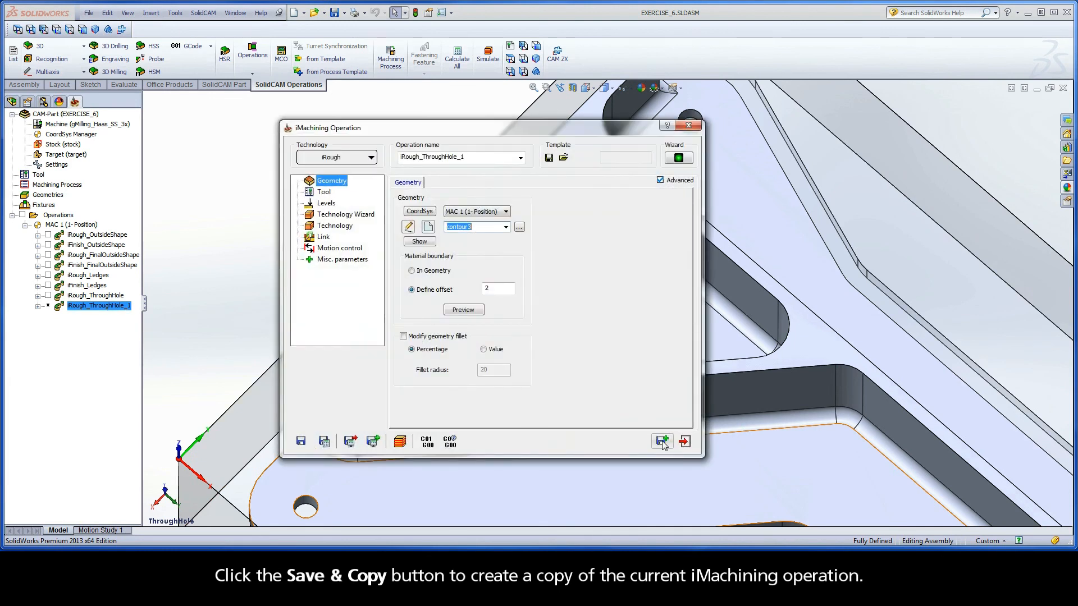
pyautogui.moveTo(663, 442)
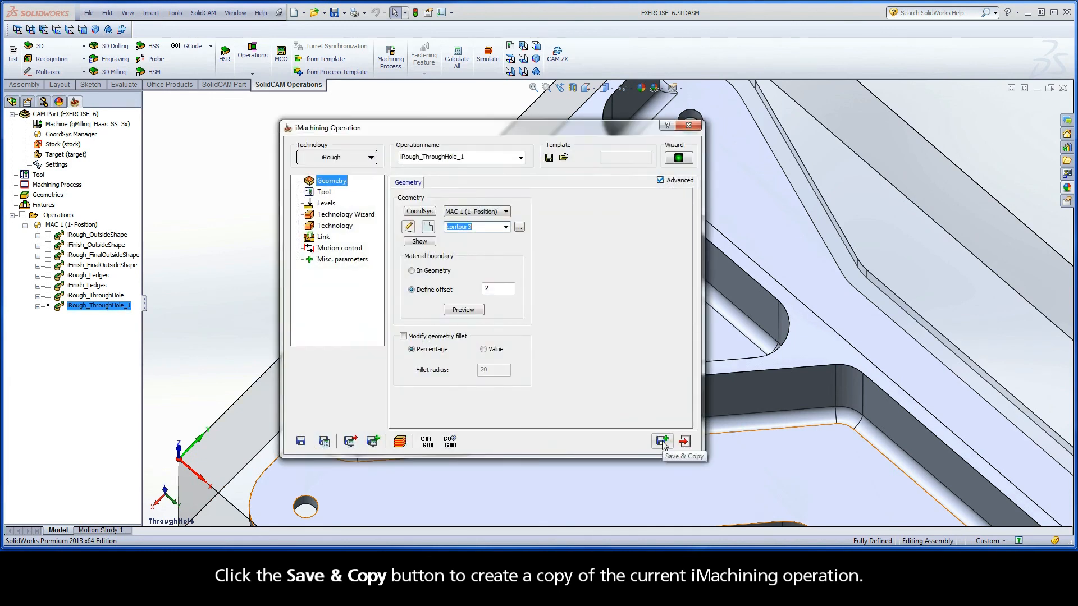
pyautogui.click(661, 440)
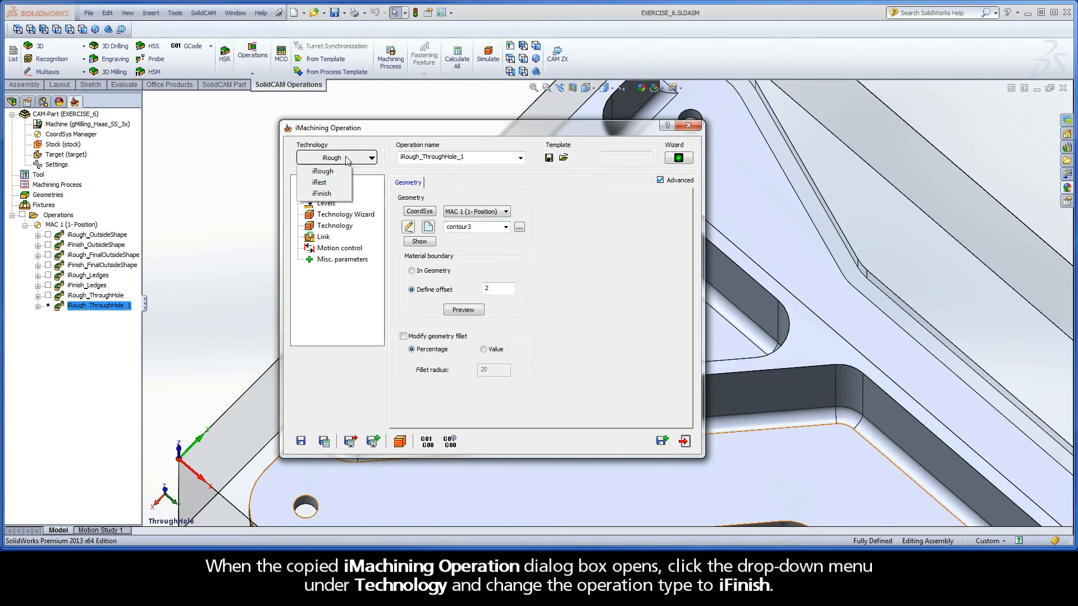
pyautogui.moveTo(321, 193)
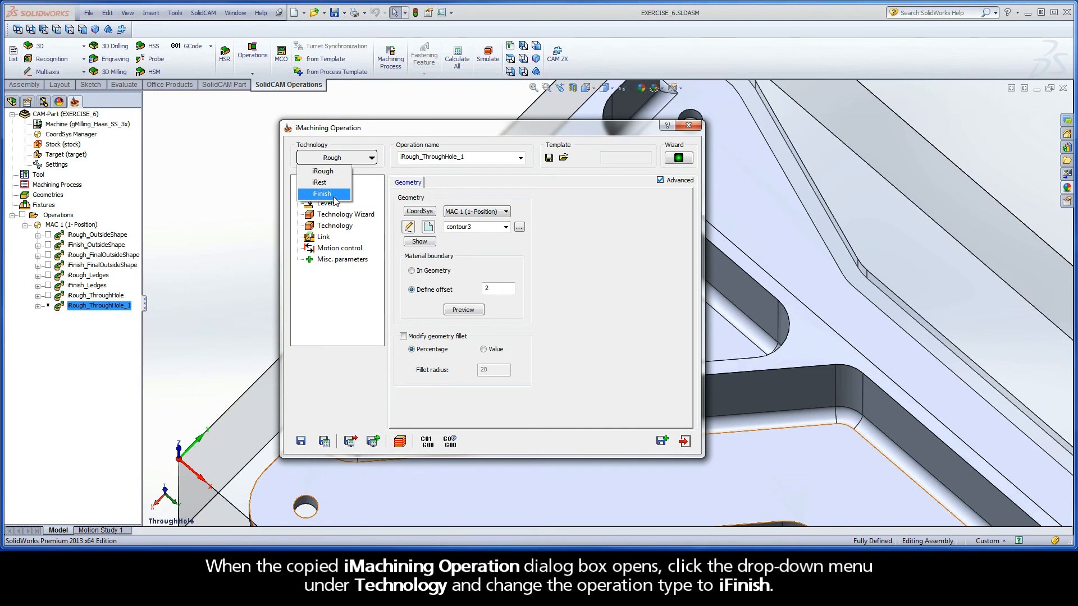
# Switch the copy to iFinish and review its Levels, Technology Wizard and Technology pages (wall offset 0)
pyautogui.click(323, 193)
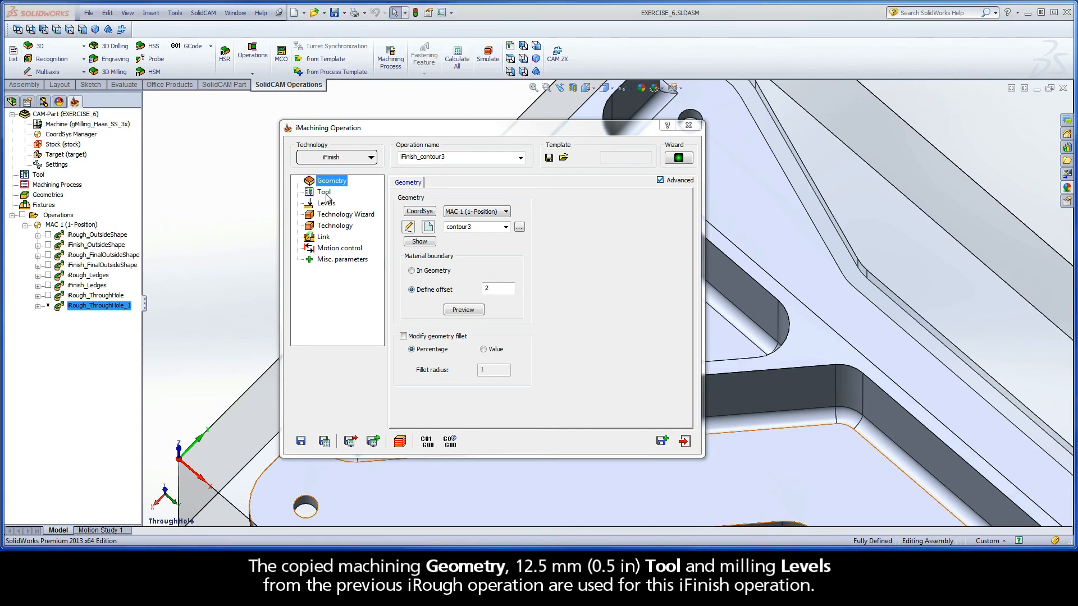
pyautogui.click(326, 202)
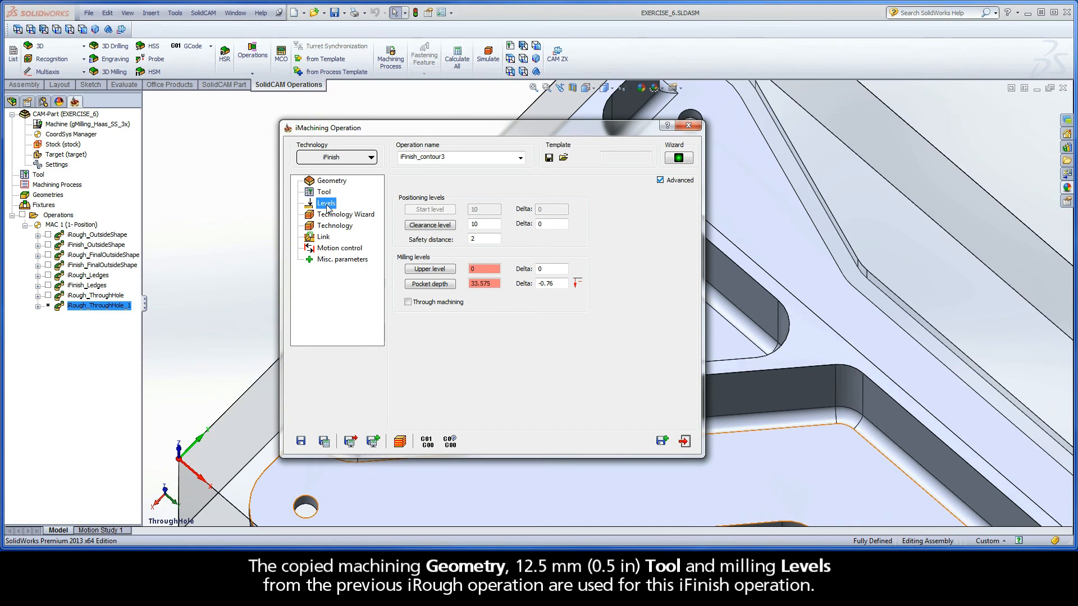
pyautogui.click(346, 213)
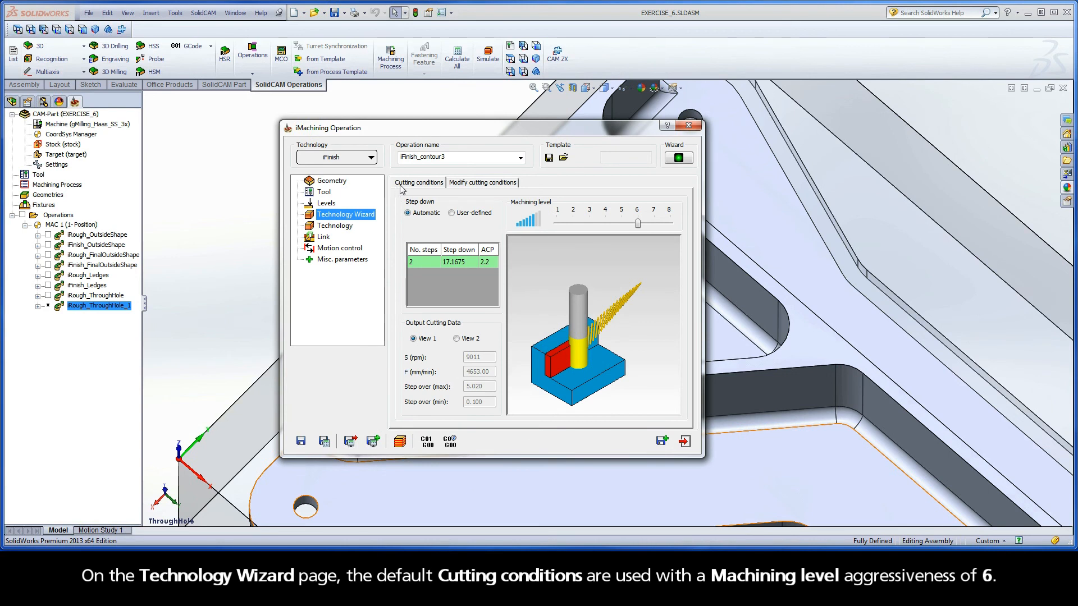
pyautogui.moveTo(612, 231)
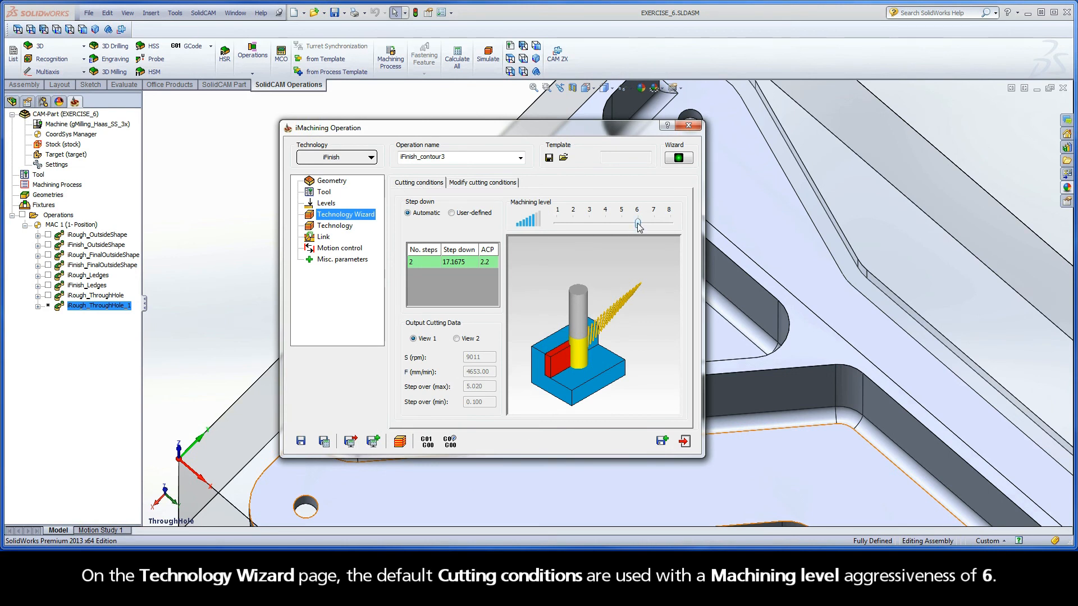
pyautogui.click(334, 226)
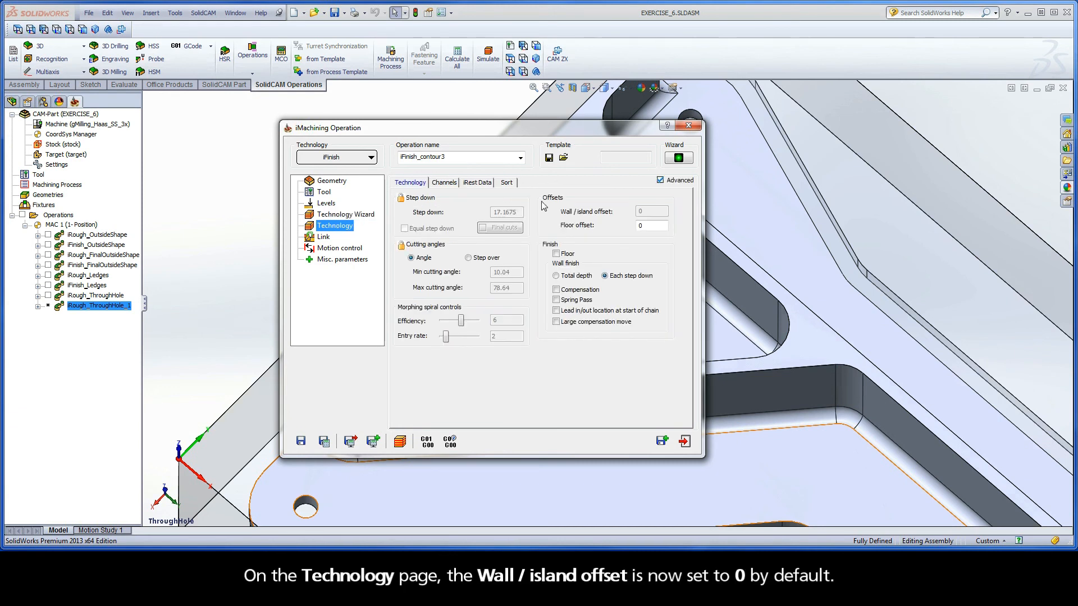
pyautogui.moveTo(647, 218)
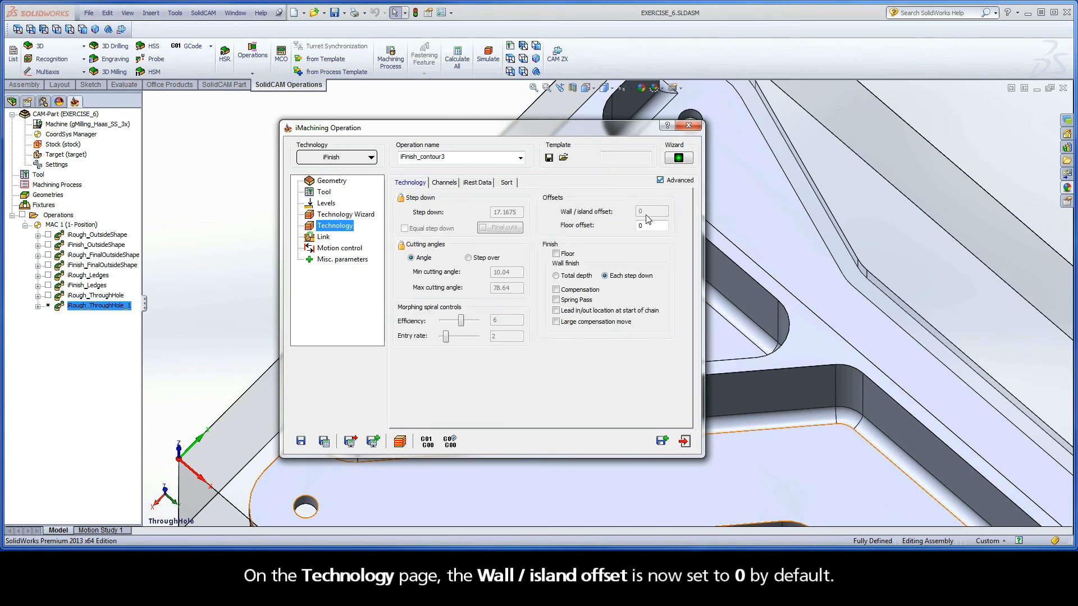
pyautogui.moveTo(614, 226)
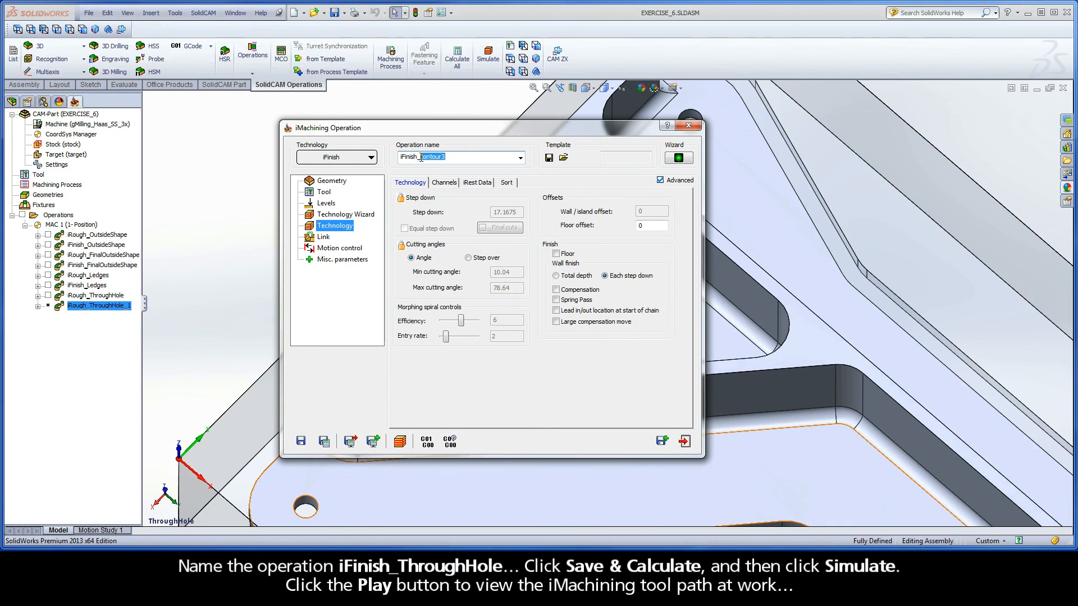
# Name the finish operation iFinish_ThroughHole, then save and calculate its tool path
pyautogui.write('iFinish_ThroughHole')
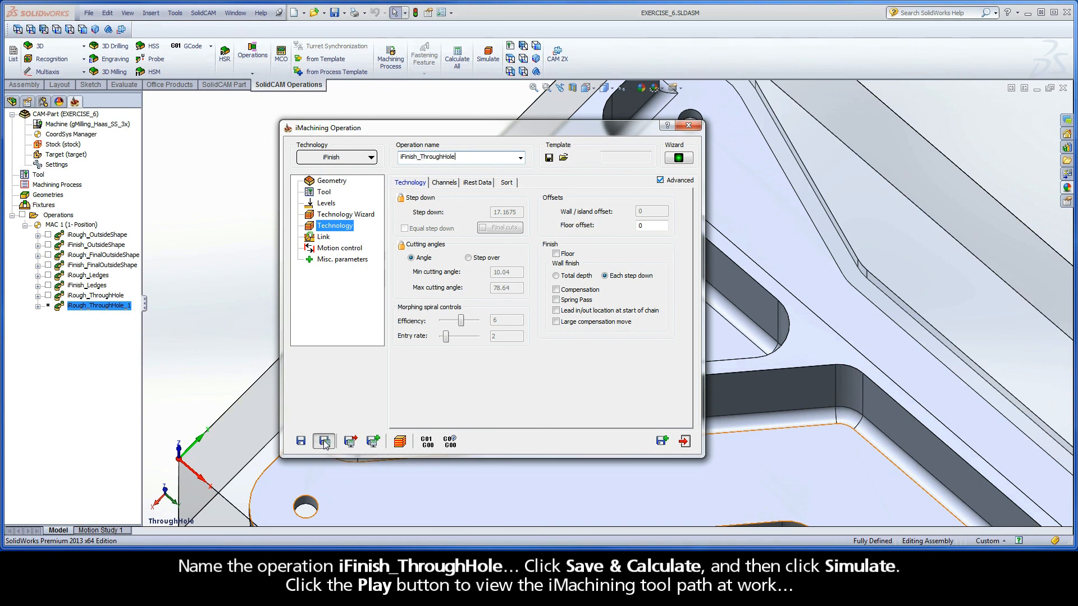
pyautogui.click(324, 440)
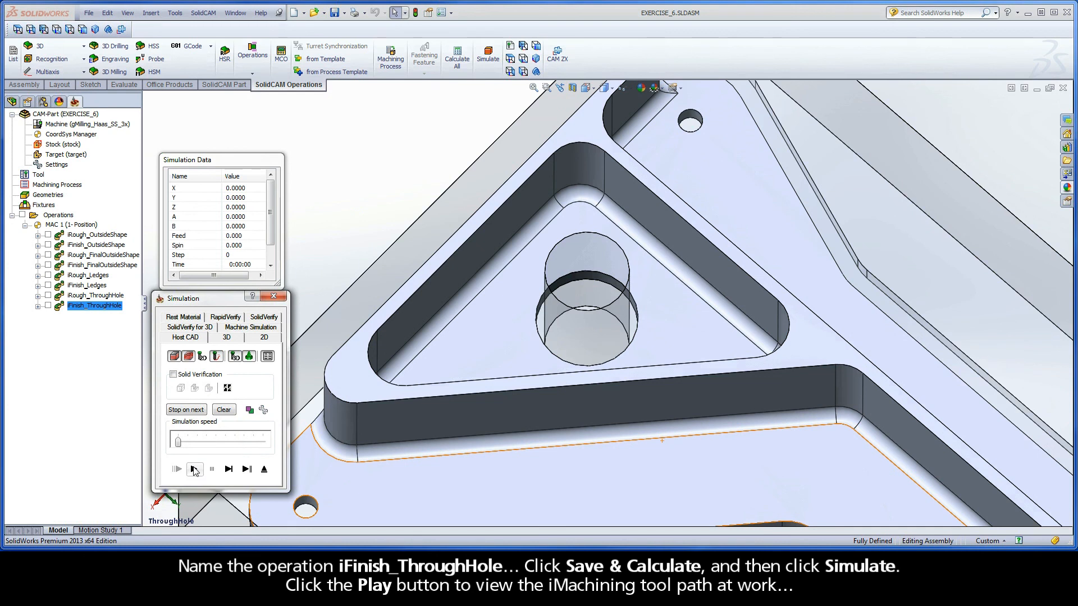
# Play the iFinish_ThroughHole simulation, then exit the simulation panel and the operation dialog
pyautogui.click(194, 469)
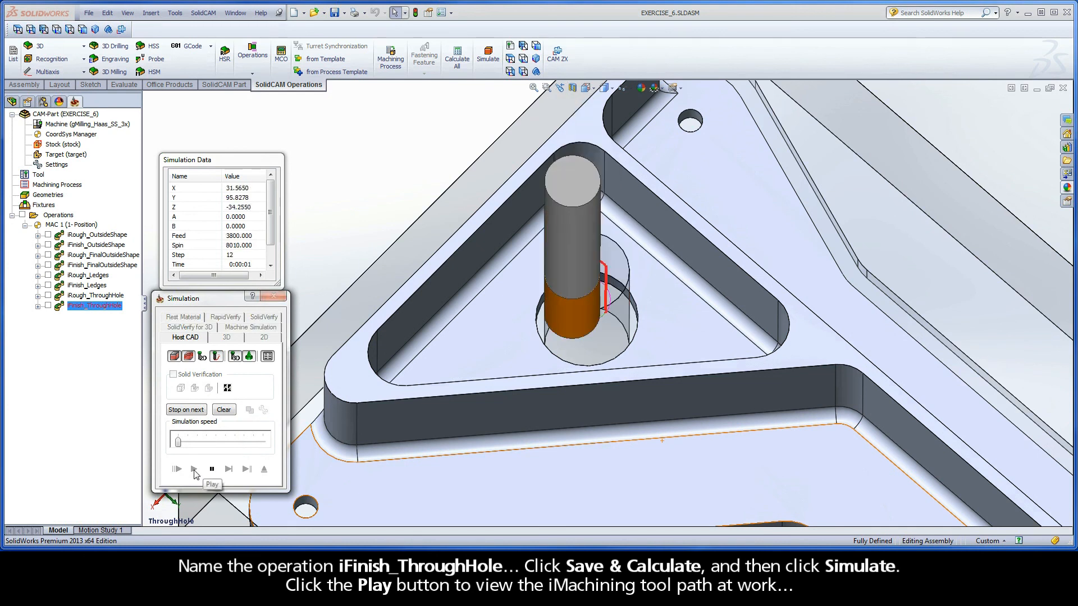
pyautogui.click(194, 469)
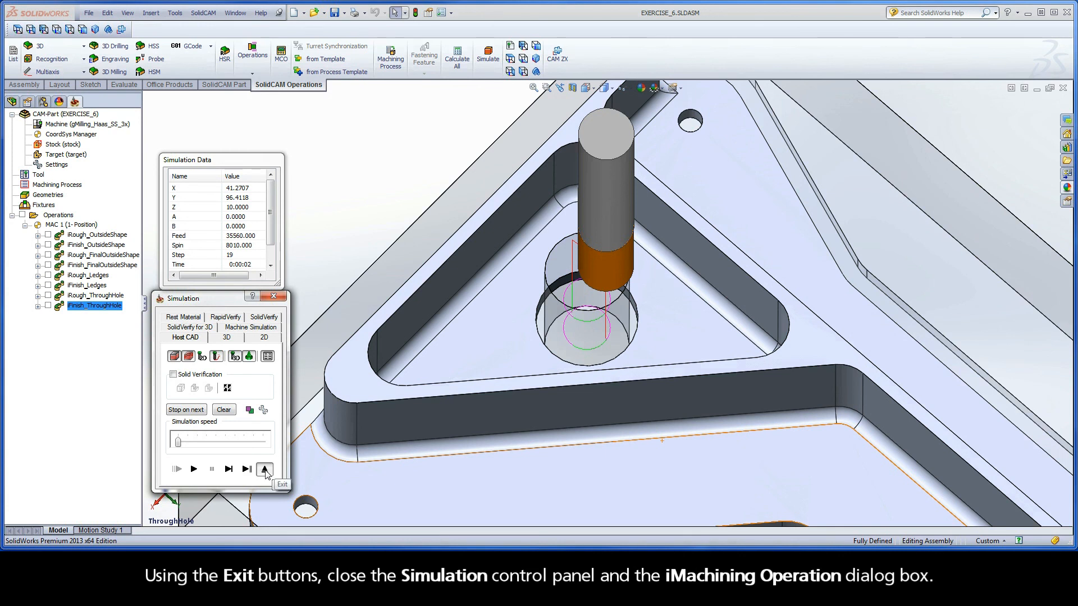
pyautogui.click(264, 470)
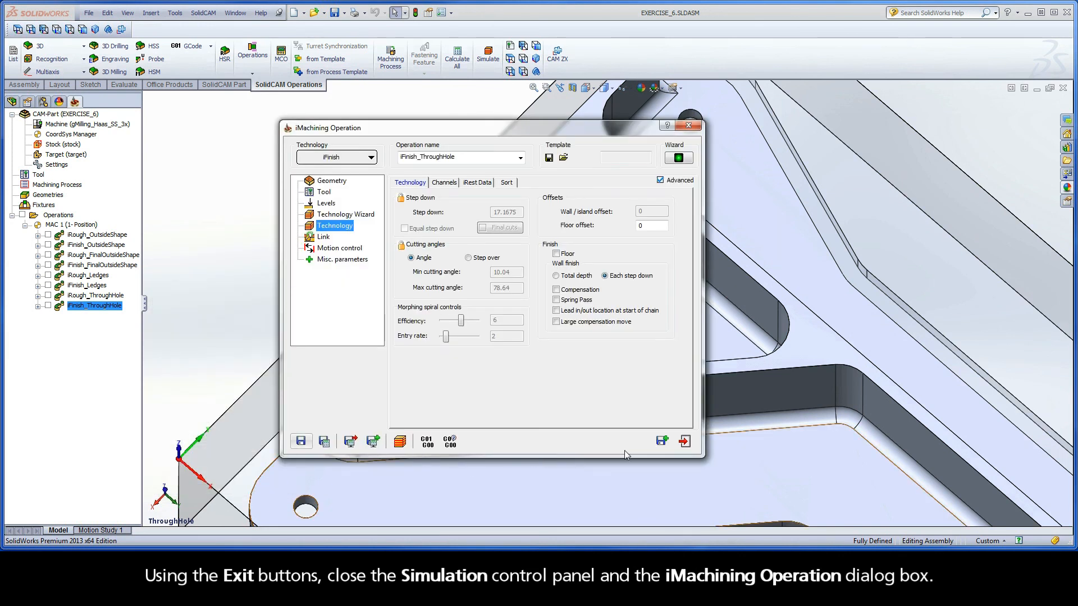
pyautogui.click(684, 440)
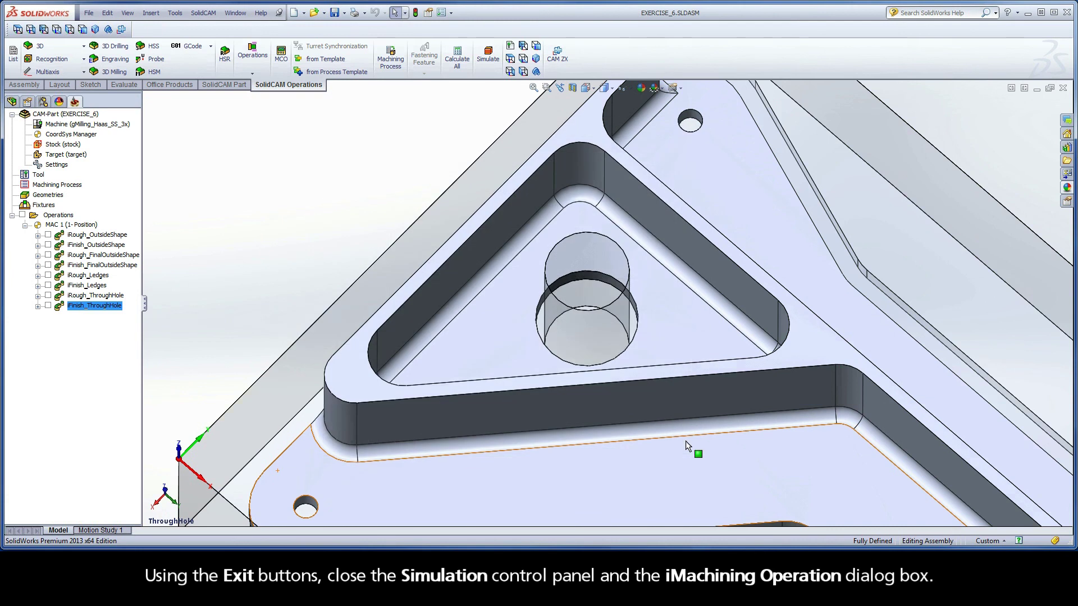